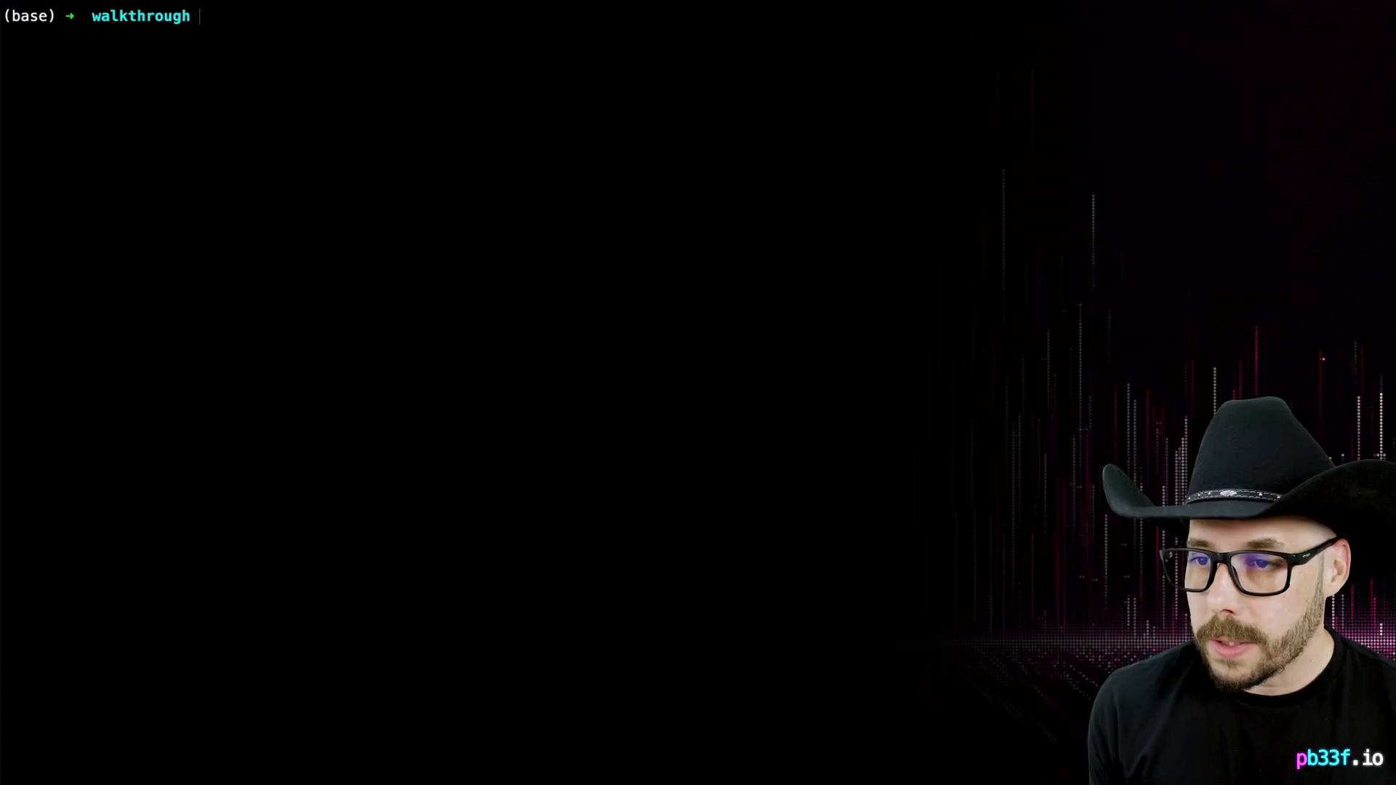
- Run `openapi-changes summary` on original-openapi.json vs modified-openapi.json and review the 17-of-43 breaking totals
text(open)
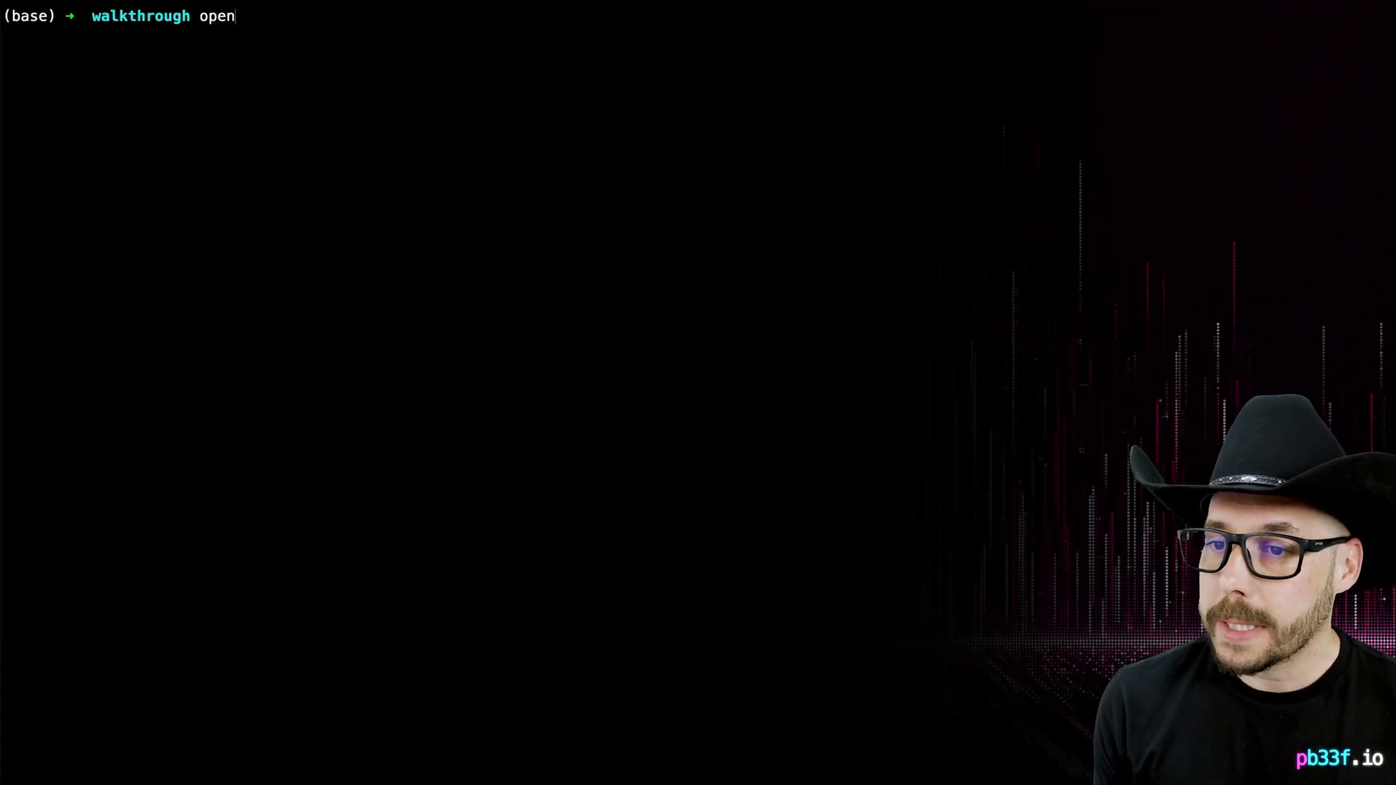
text(api-changes)
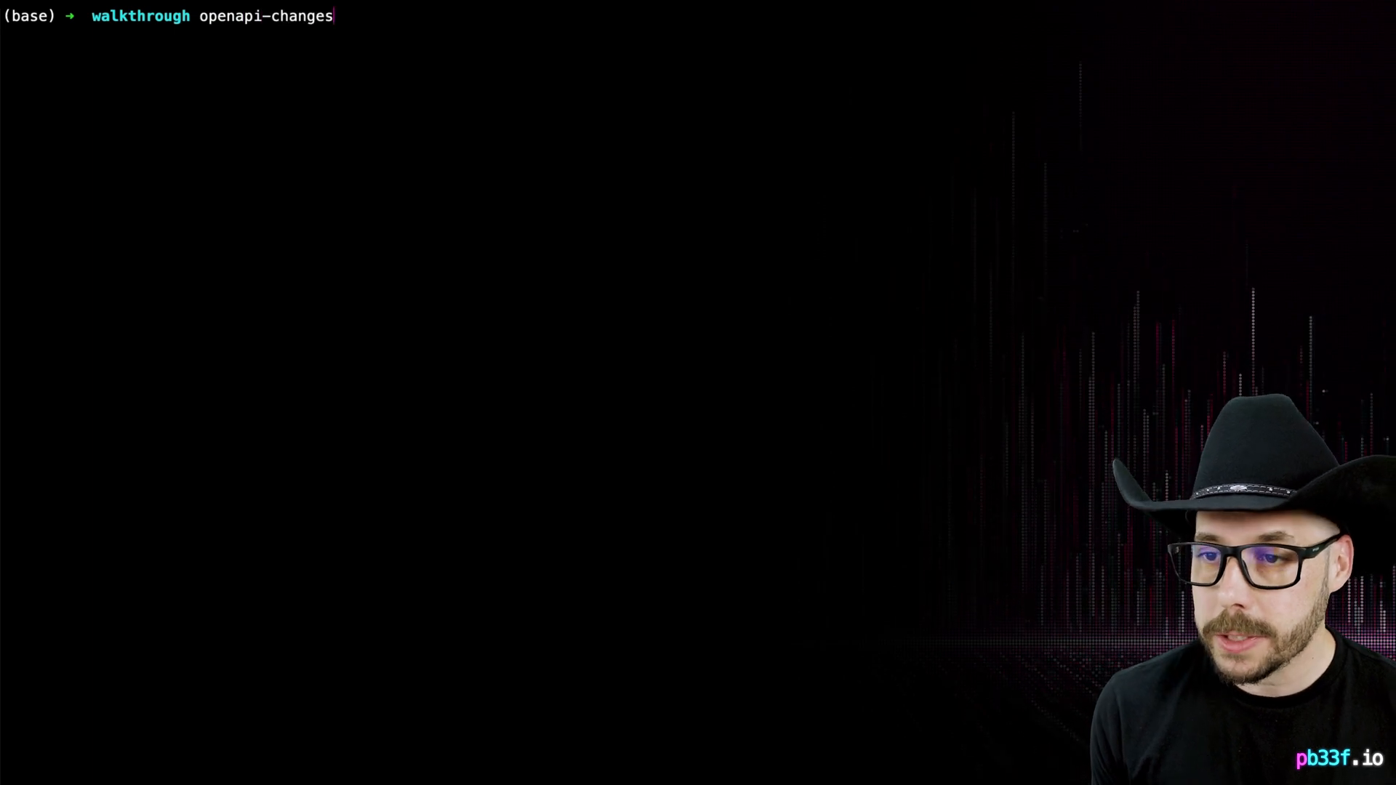
text(summary)
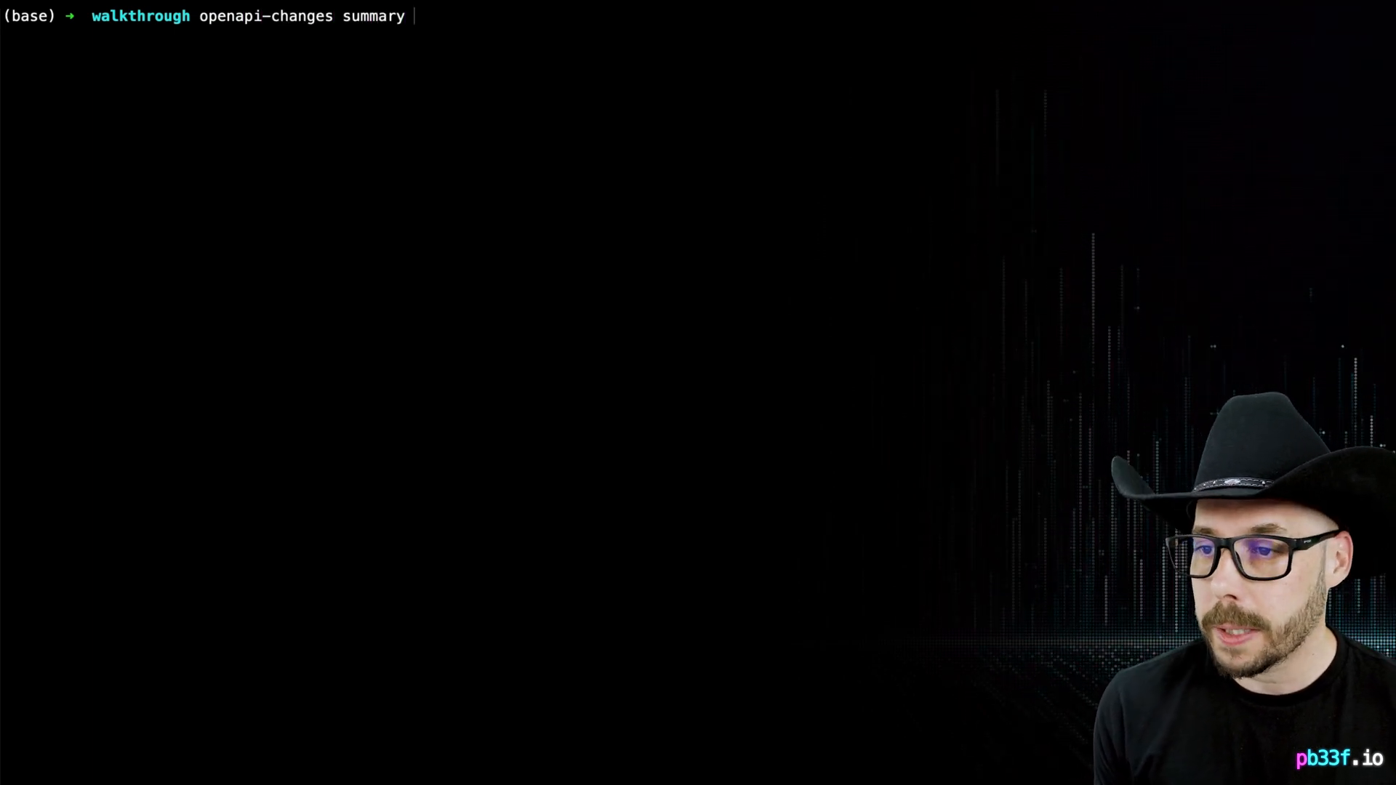
text(original-openapi.json modified-openapi.json)
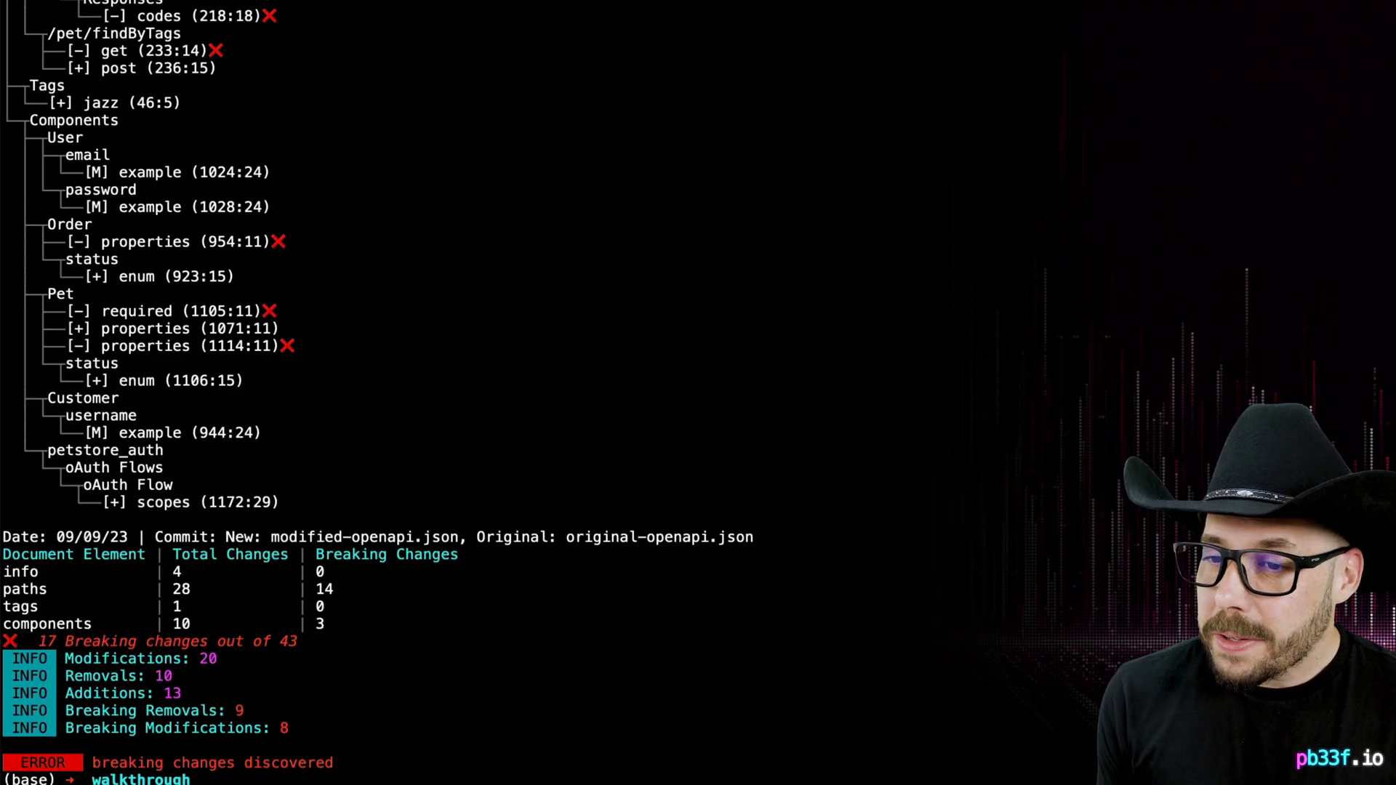
scroll(down, 3)
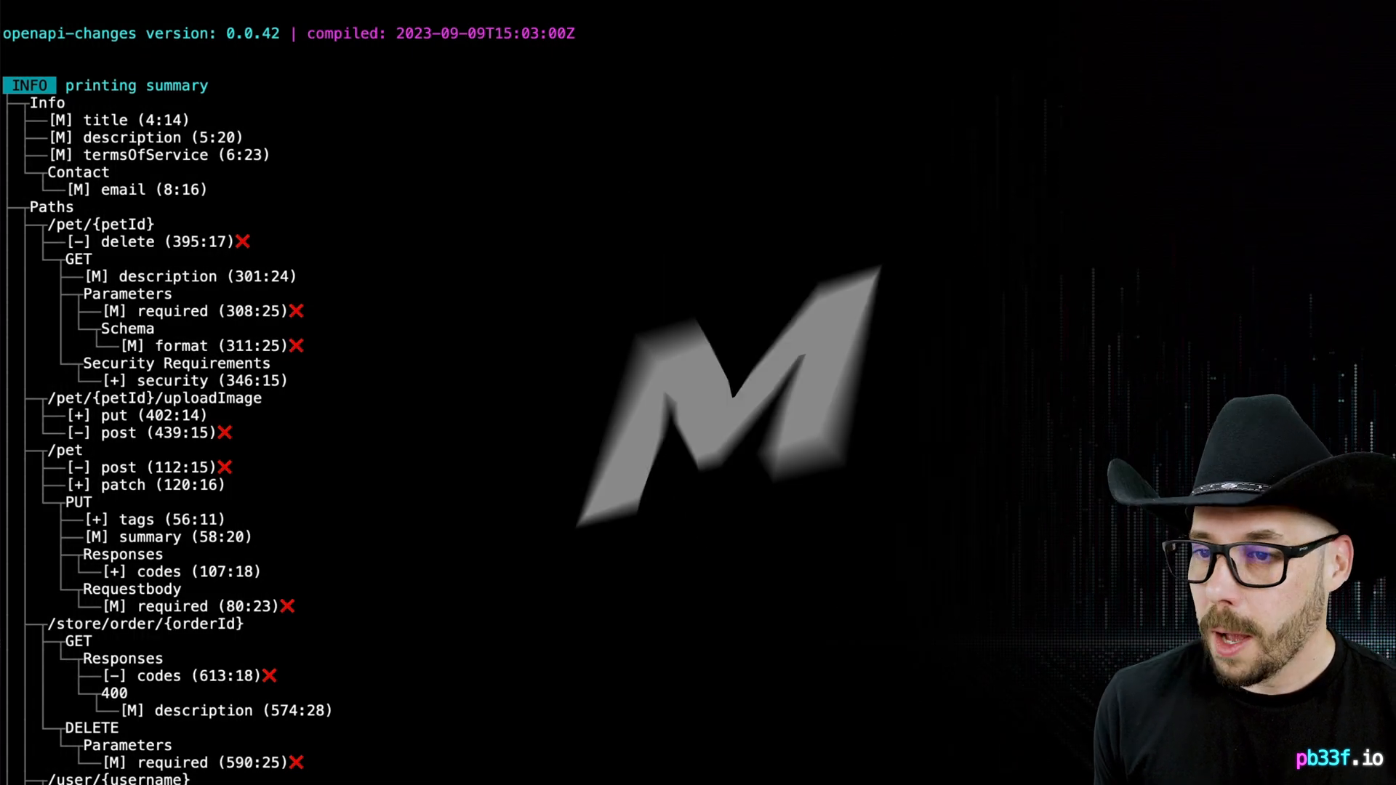
scroll(down, 3)
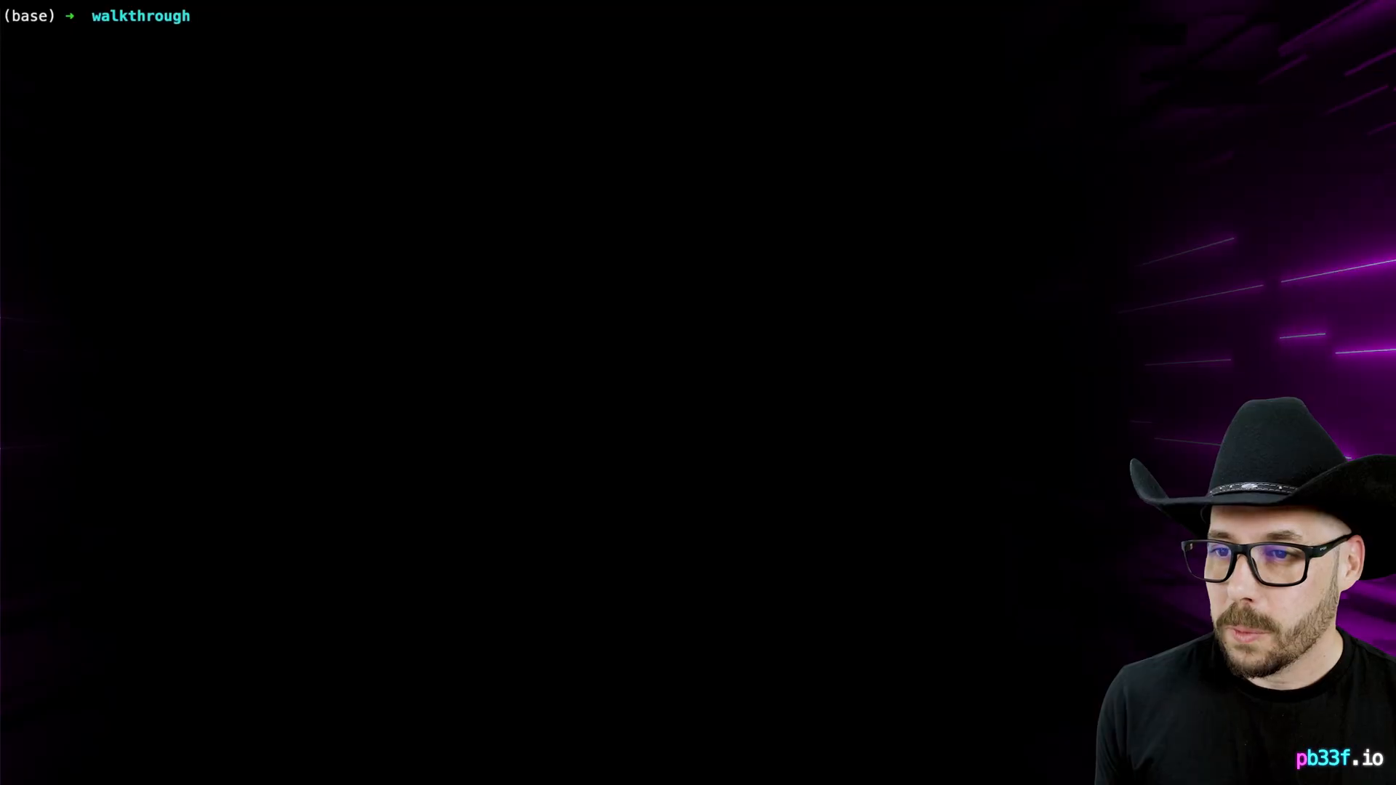
- Run `openapi-changes summary` on the GitHub pb33f/openapi-changes sample-specs Petstore URL and review per-commit tables
text(openapi-changes summary)
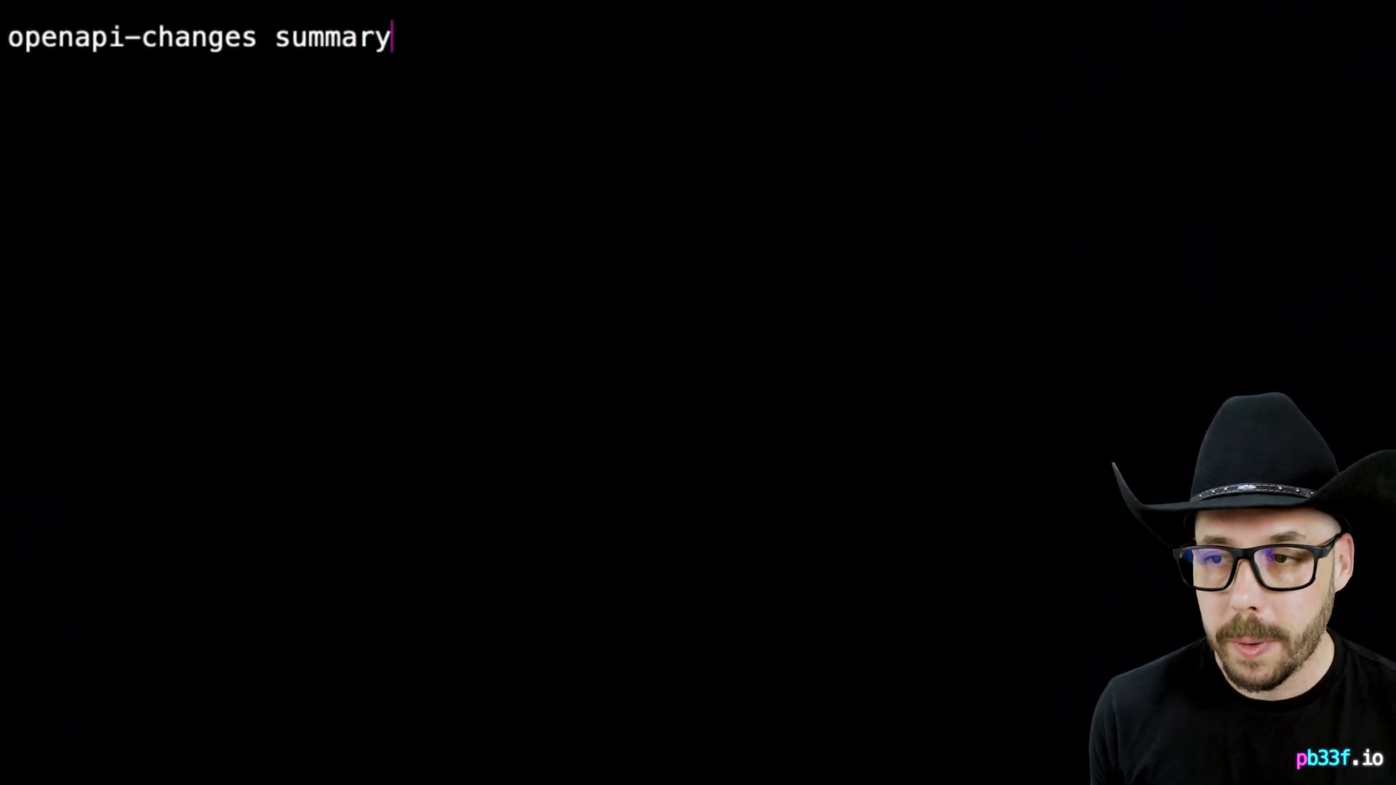
text(https://github)
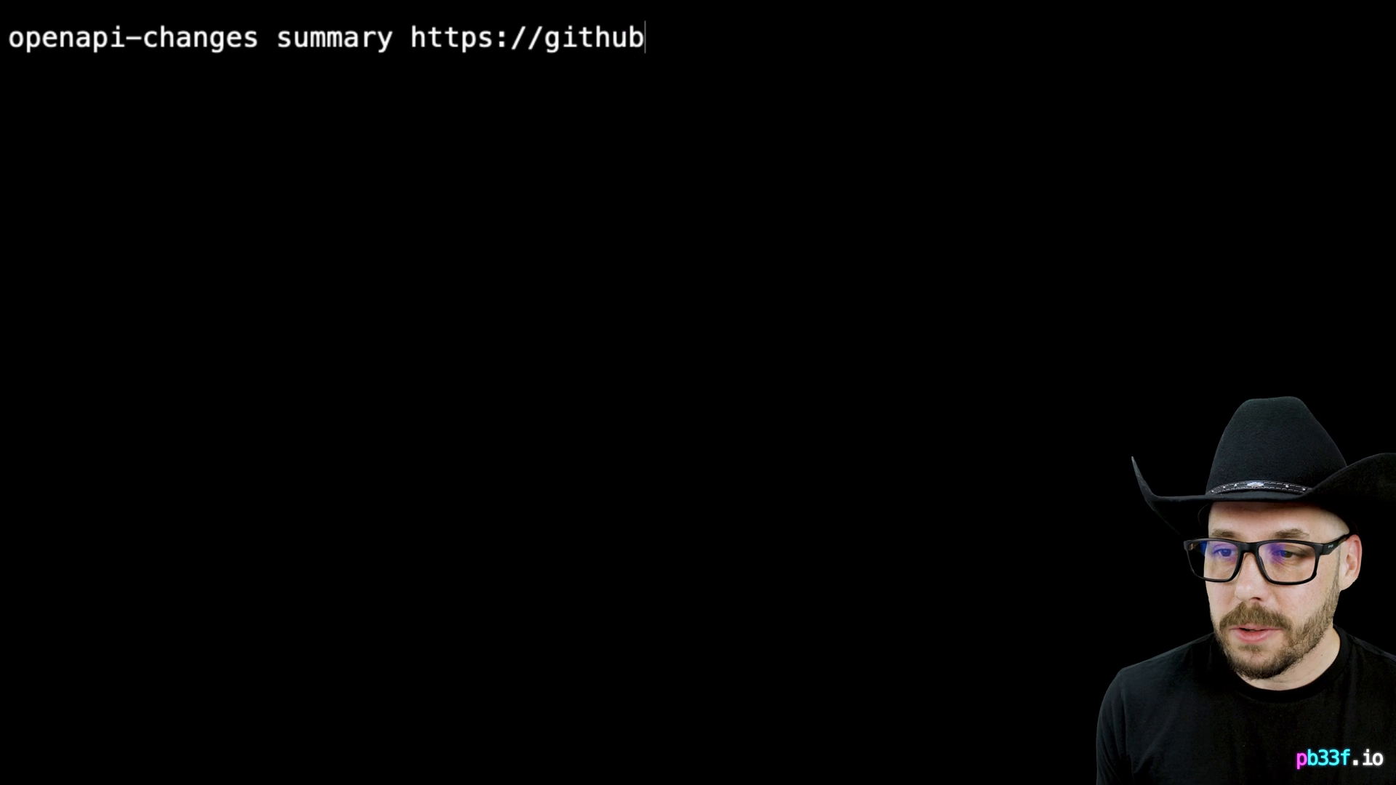
text(.com/pb33)
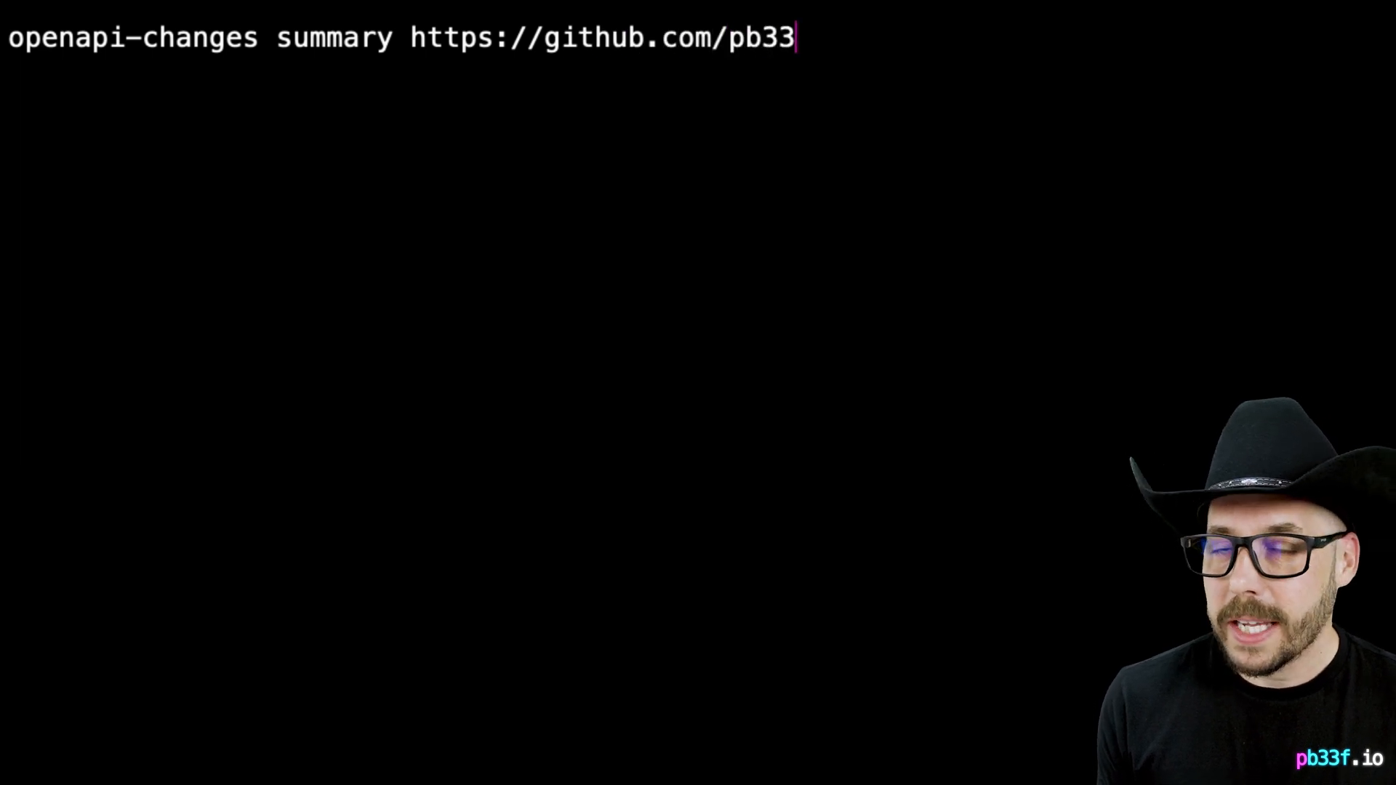
text(f/openapi-changes/)
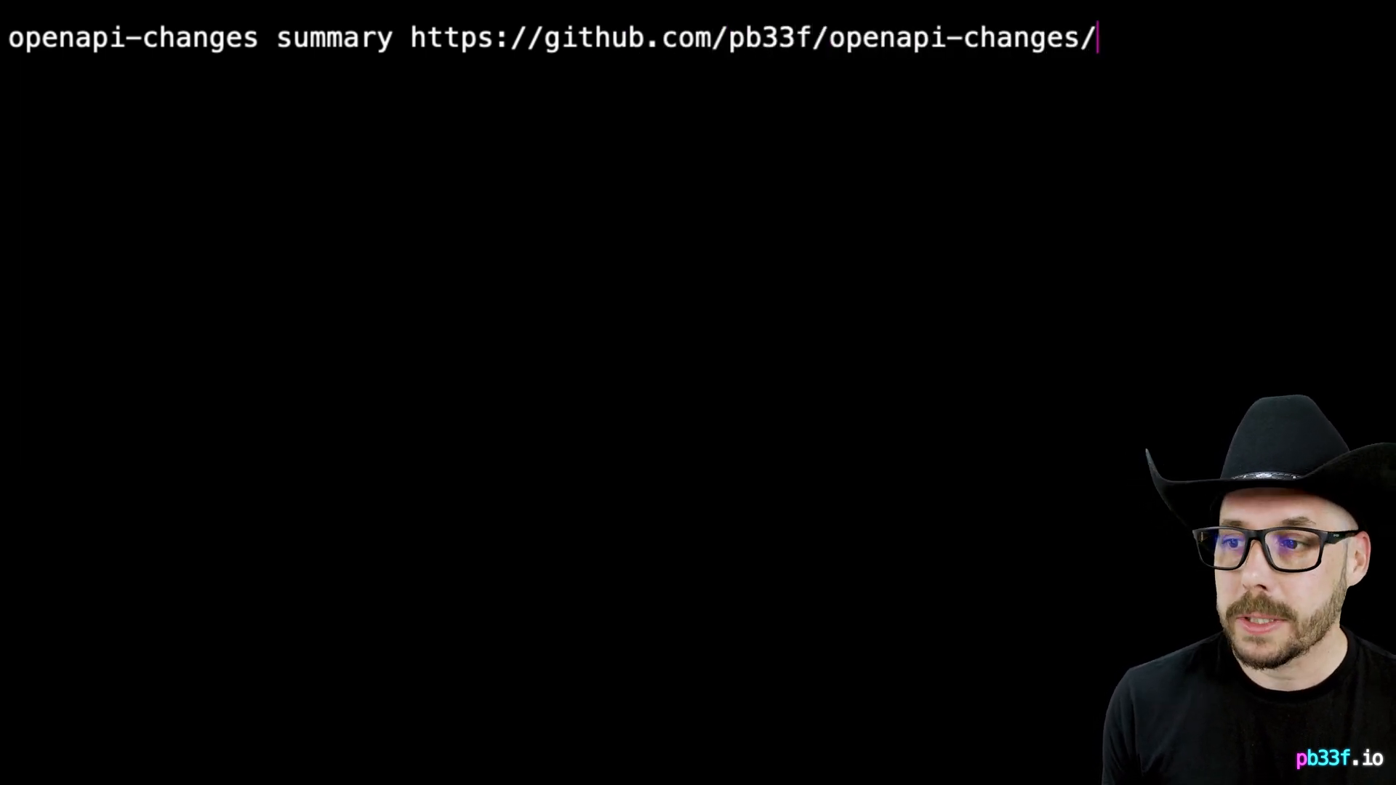
text(blob)
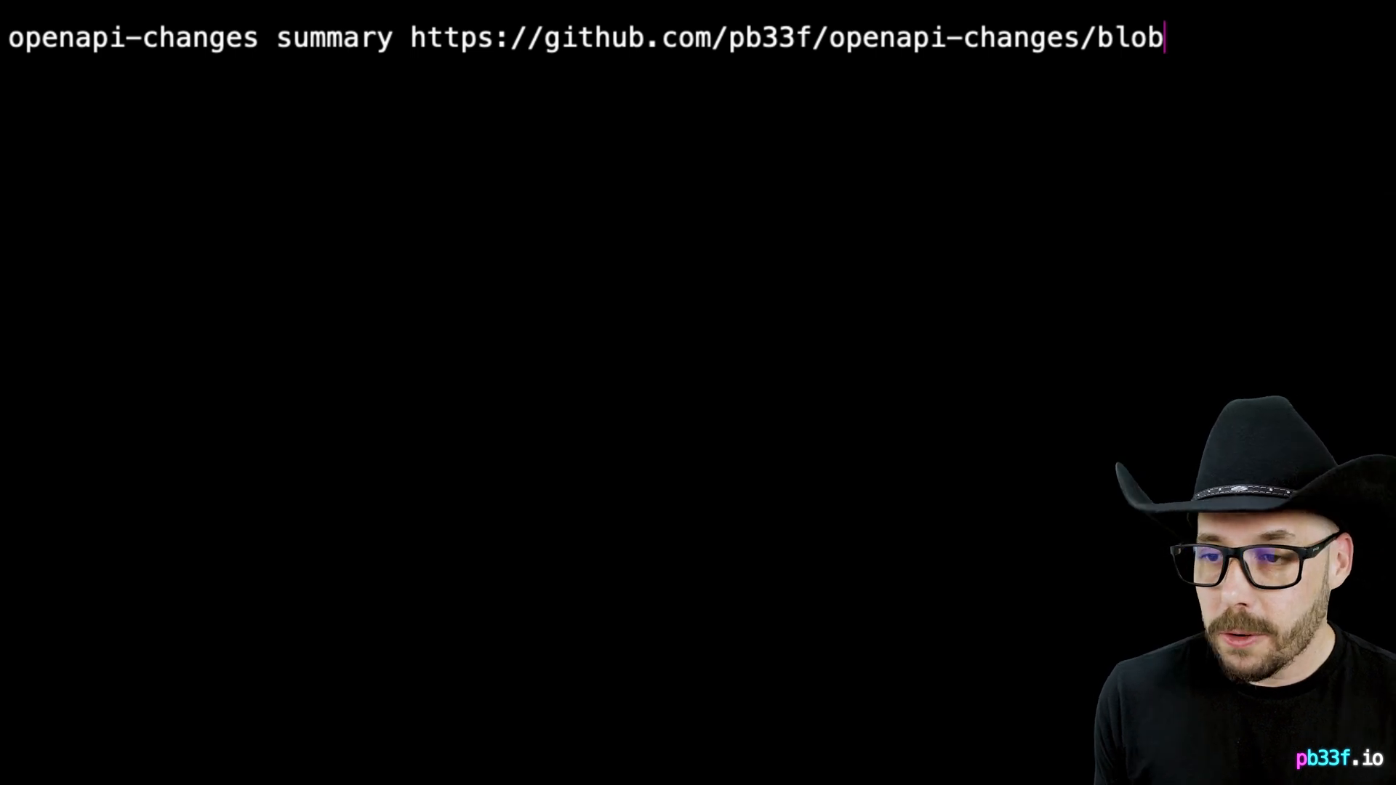
text(/main/sam)
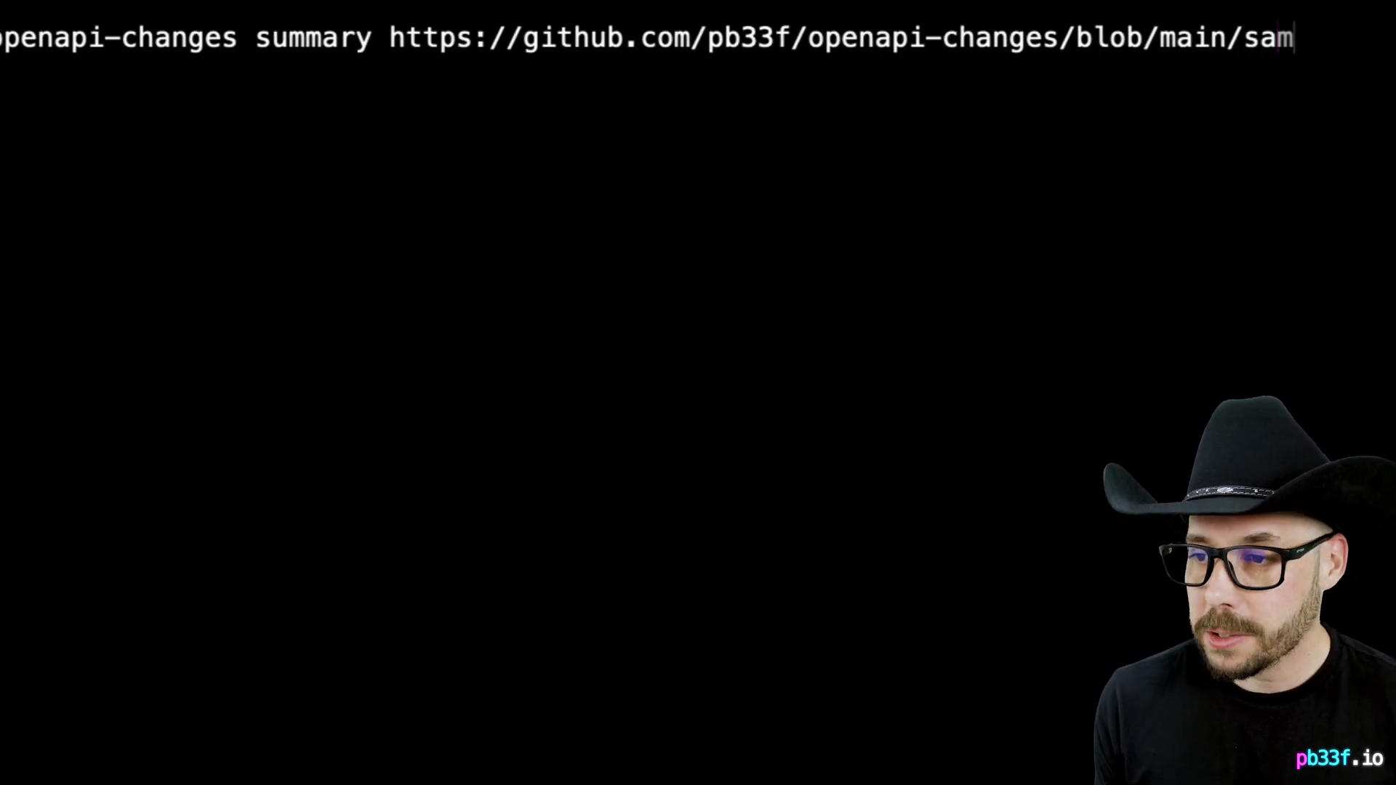
text(ple-specs/)
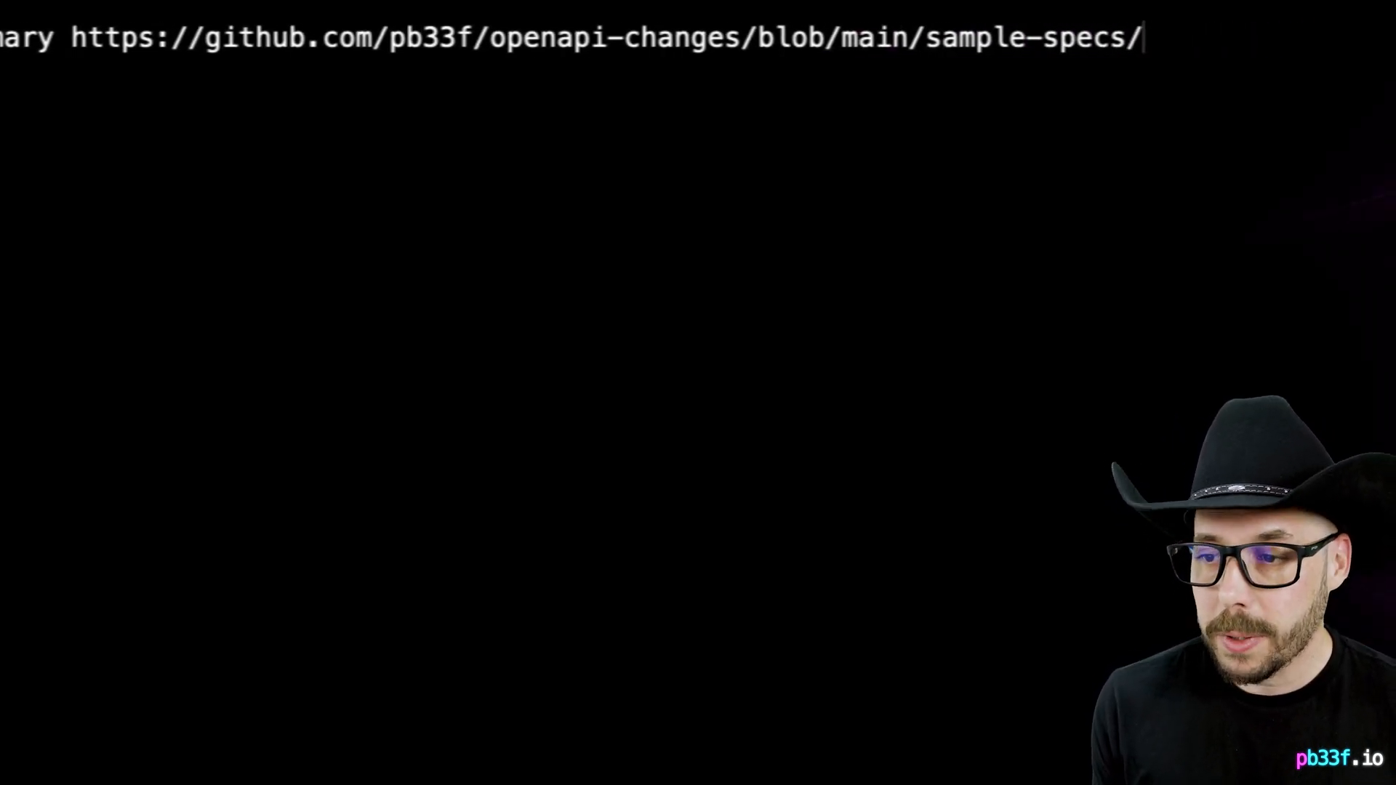
text(petstore)
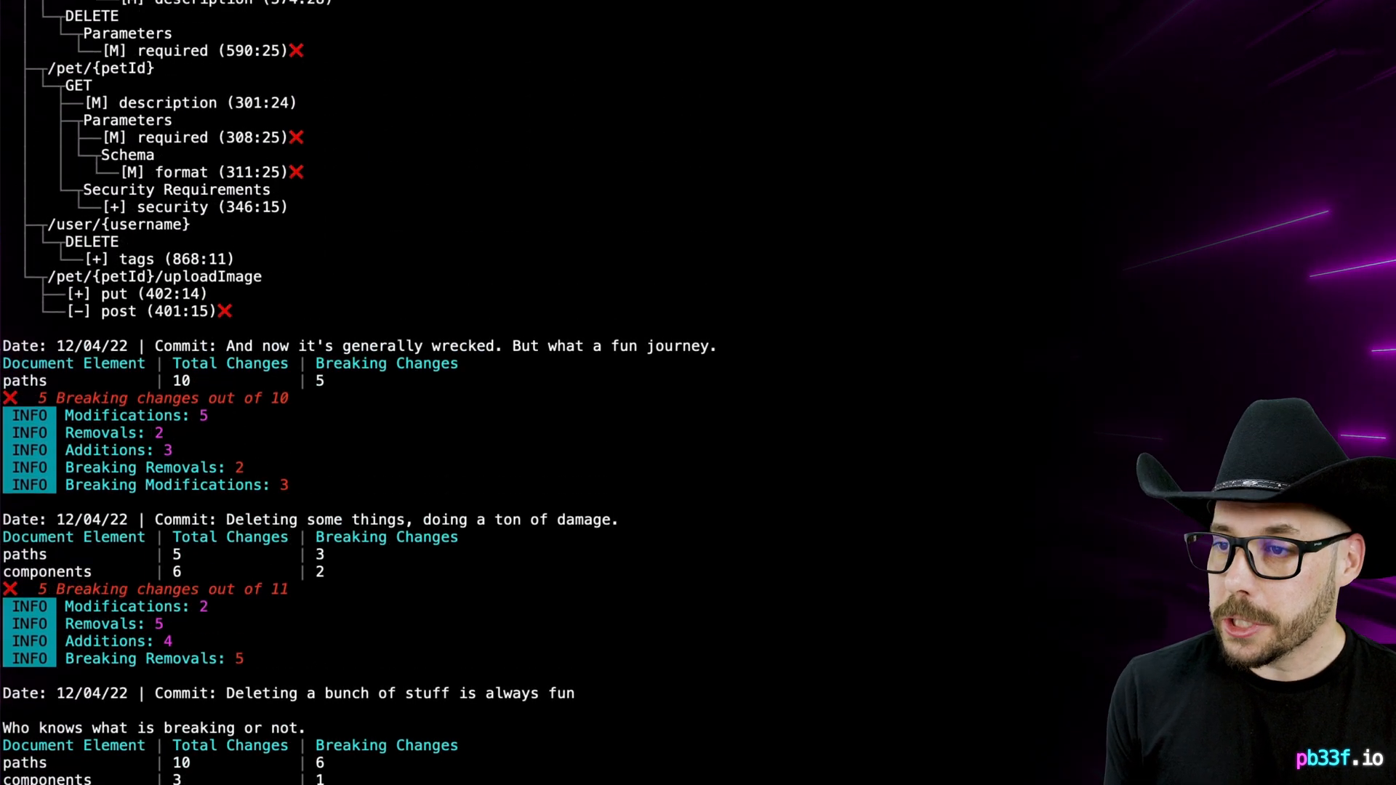
scroll(down, 3)
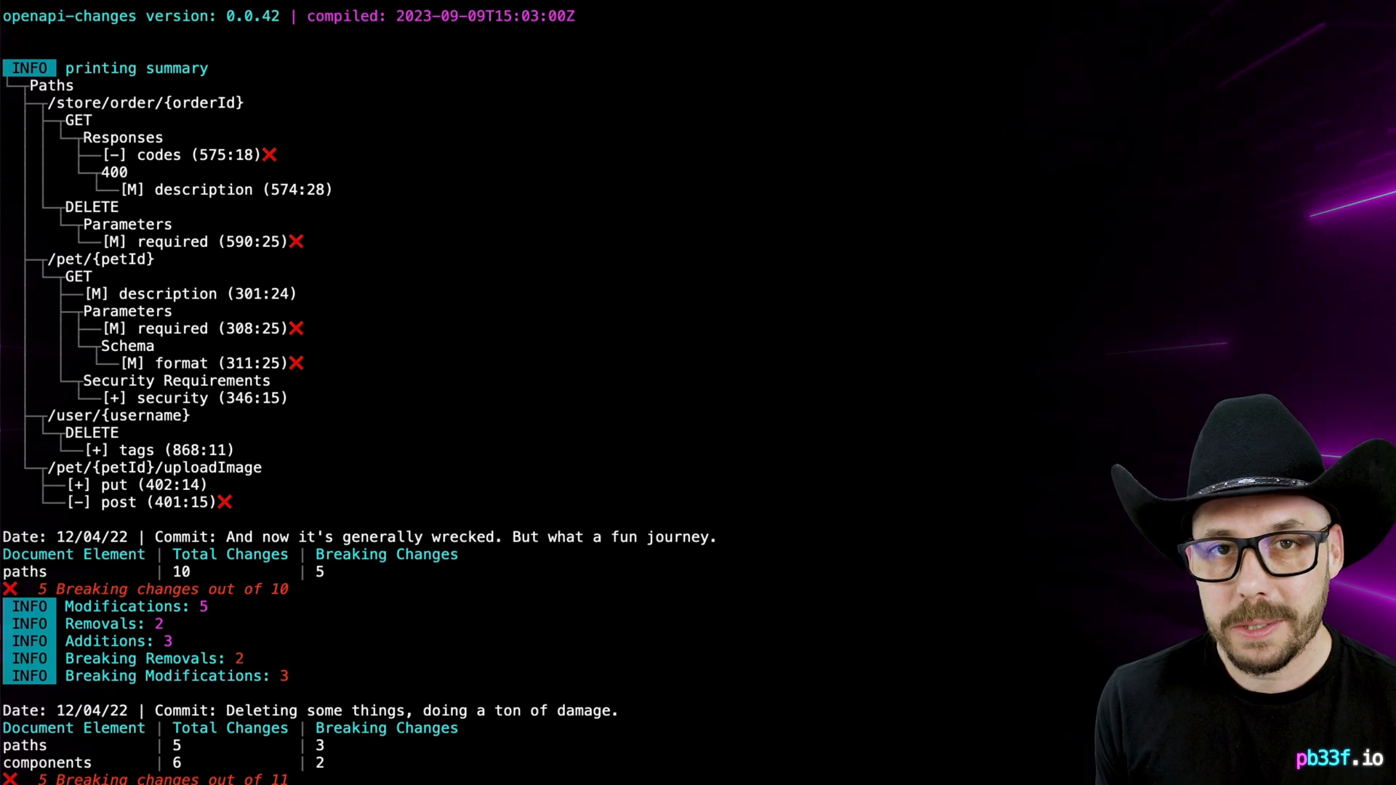
scroll(down, 3)
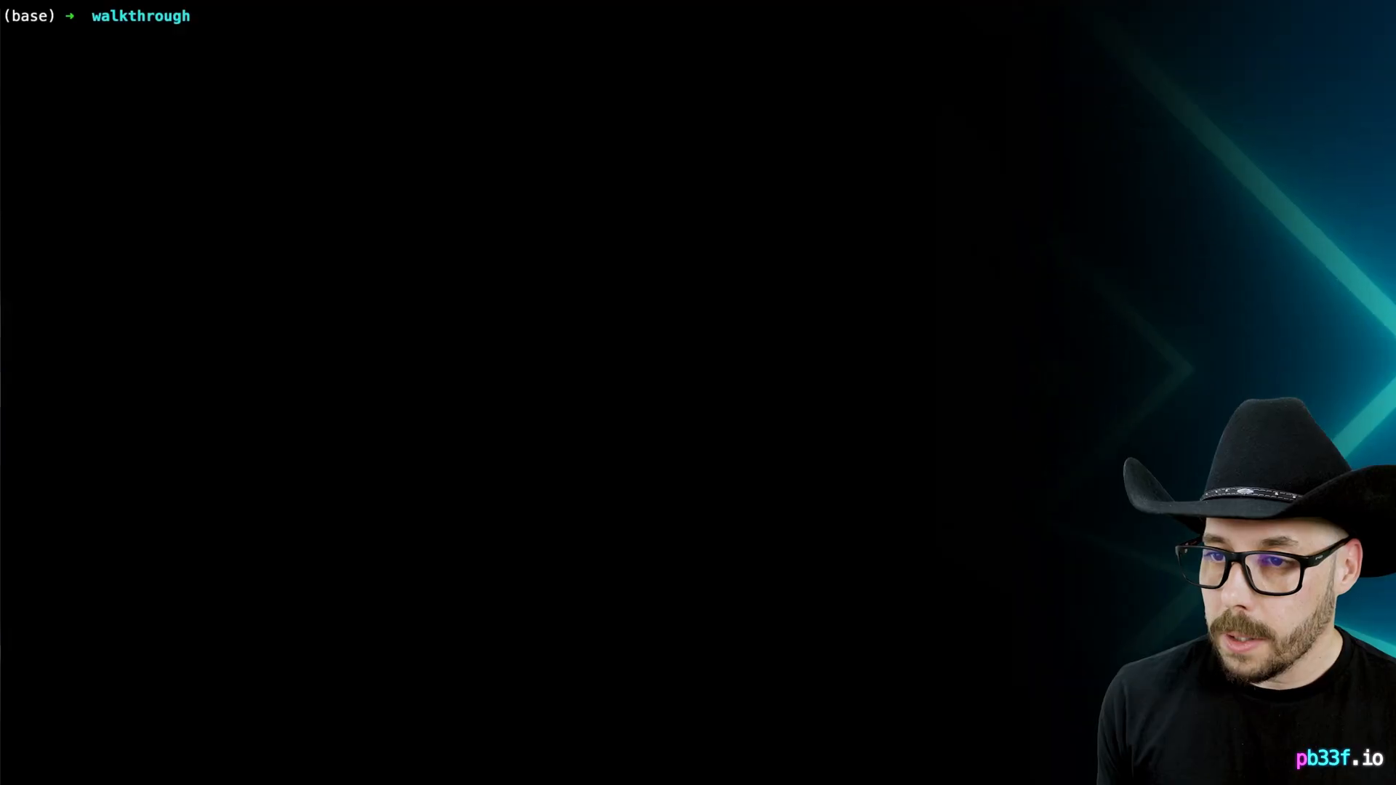
- Generate report.html via `openapi-changes html-report` on the GitHub petstorev3.json URL and view it
text(openapi-changes html-report h)
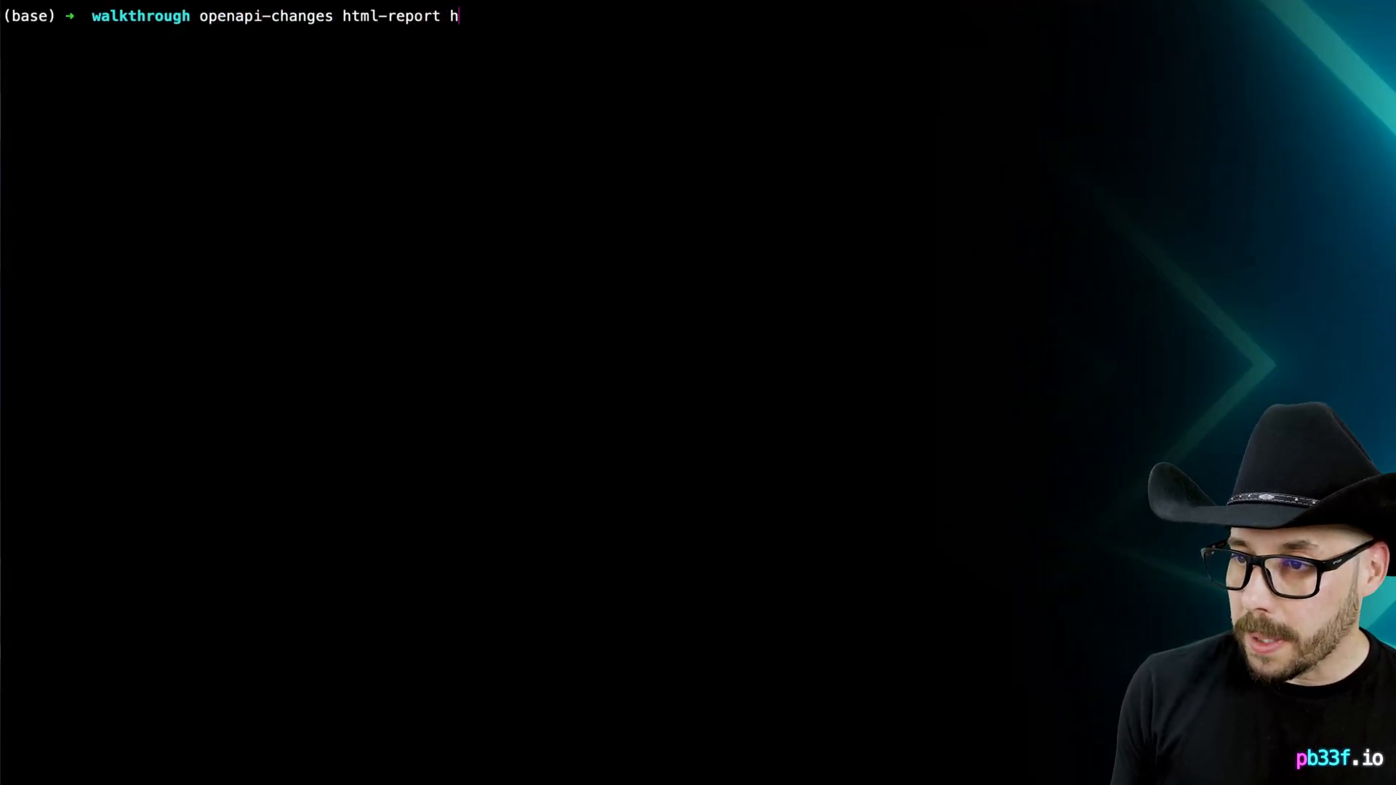
text(ttps://github.com/pb33)
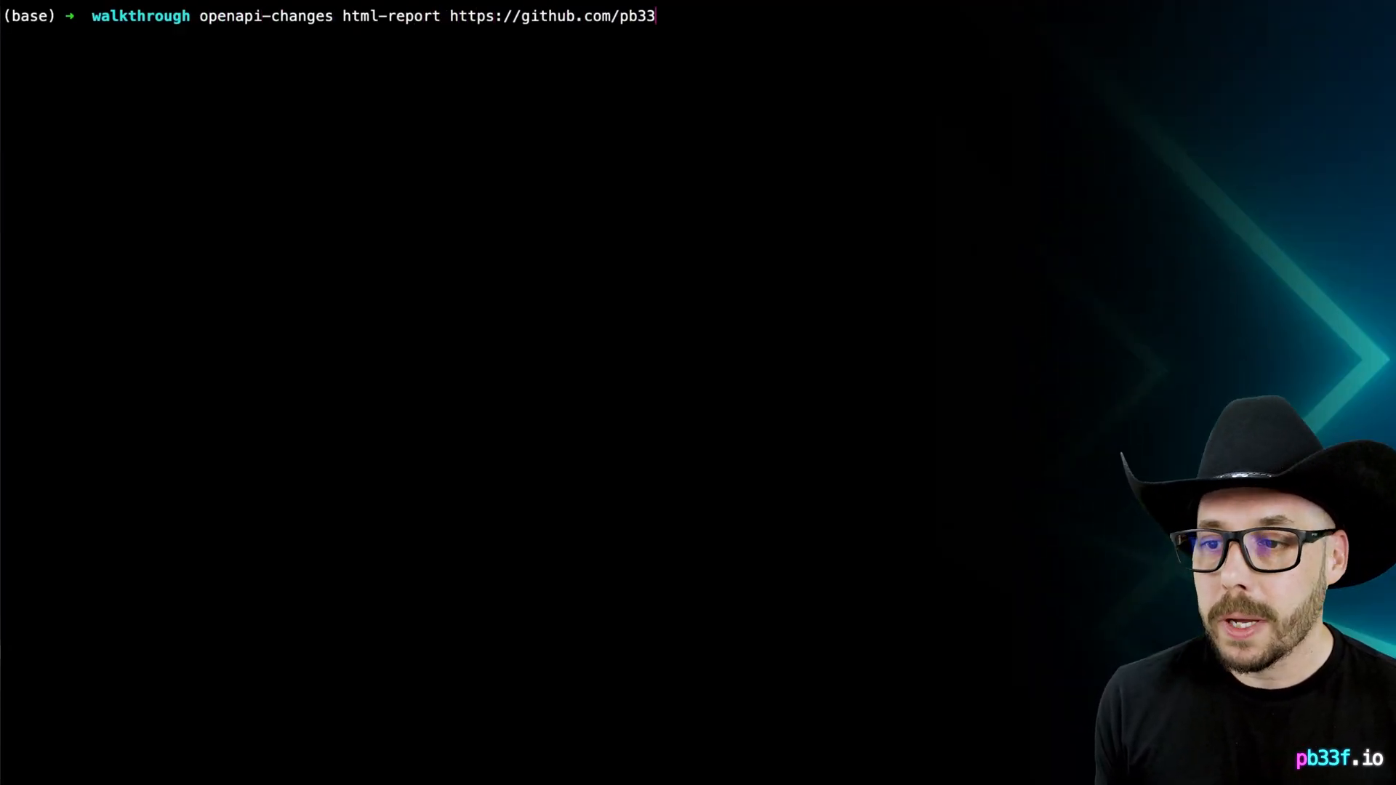
text(f/openapi-changes/blob/)
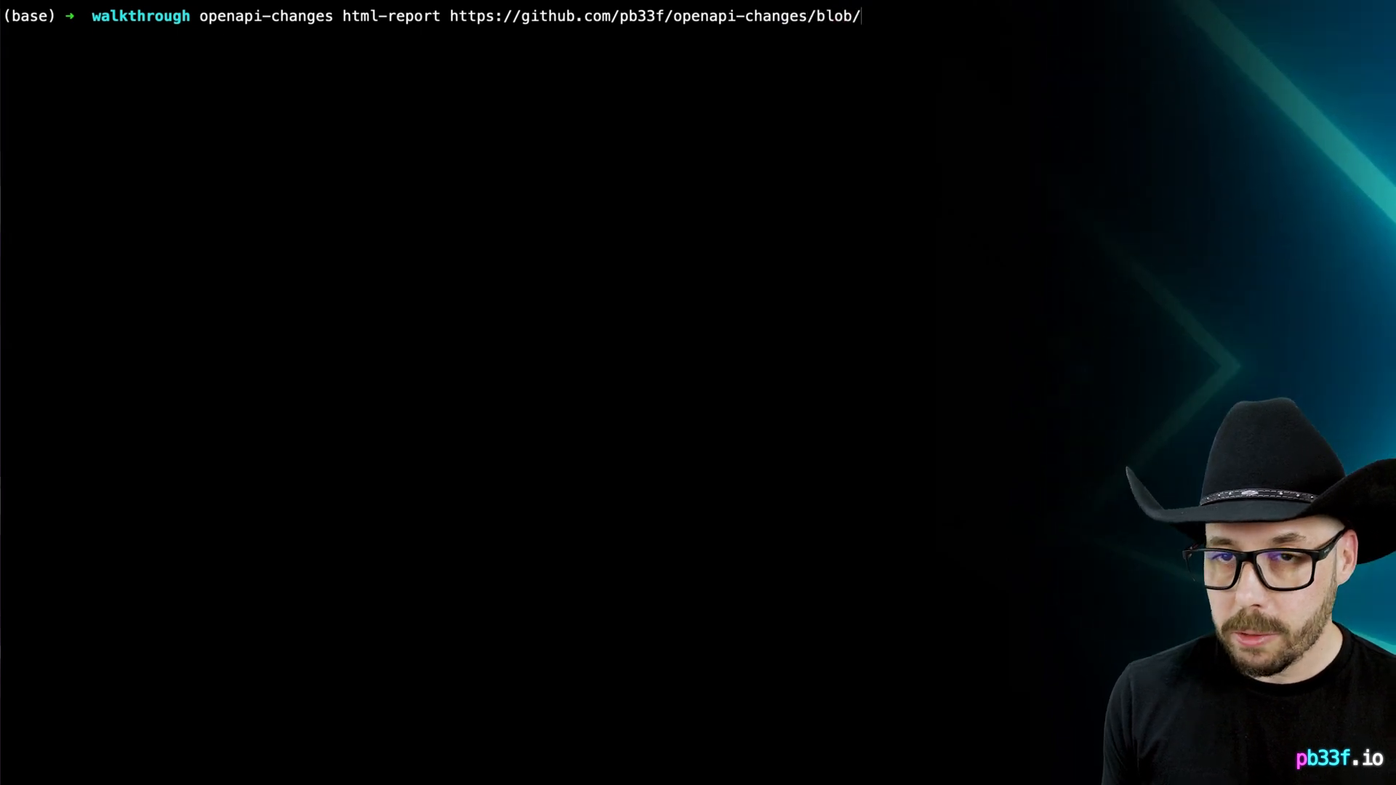
text(main/sample-spec)
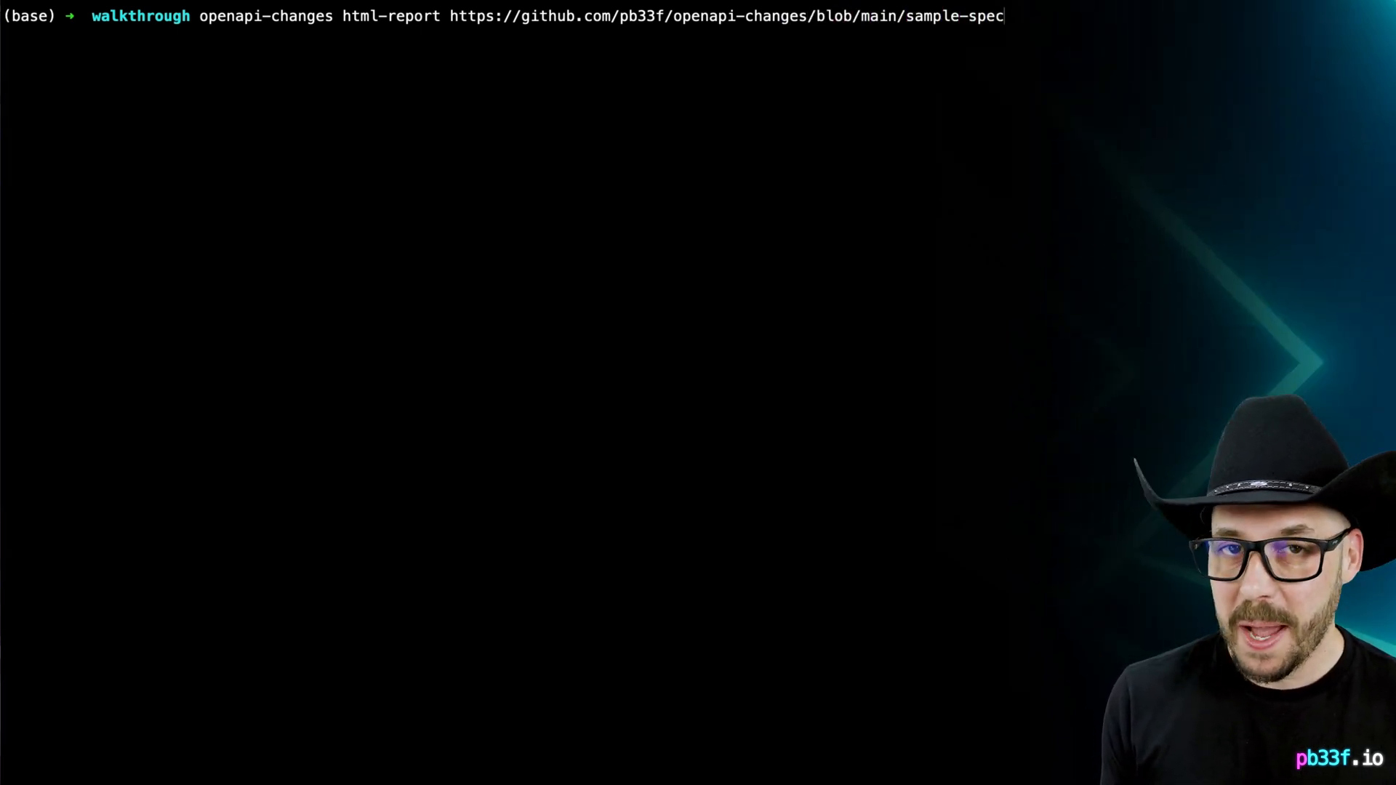
text(s/petstorev3.json)
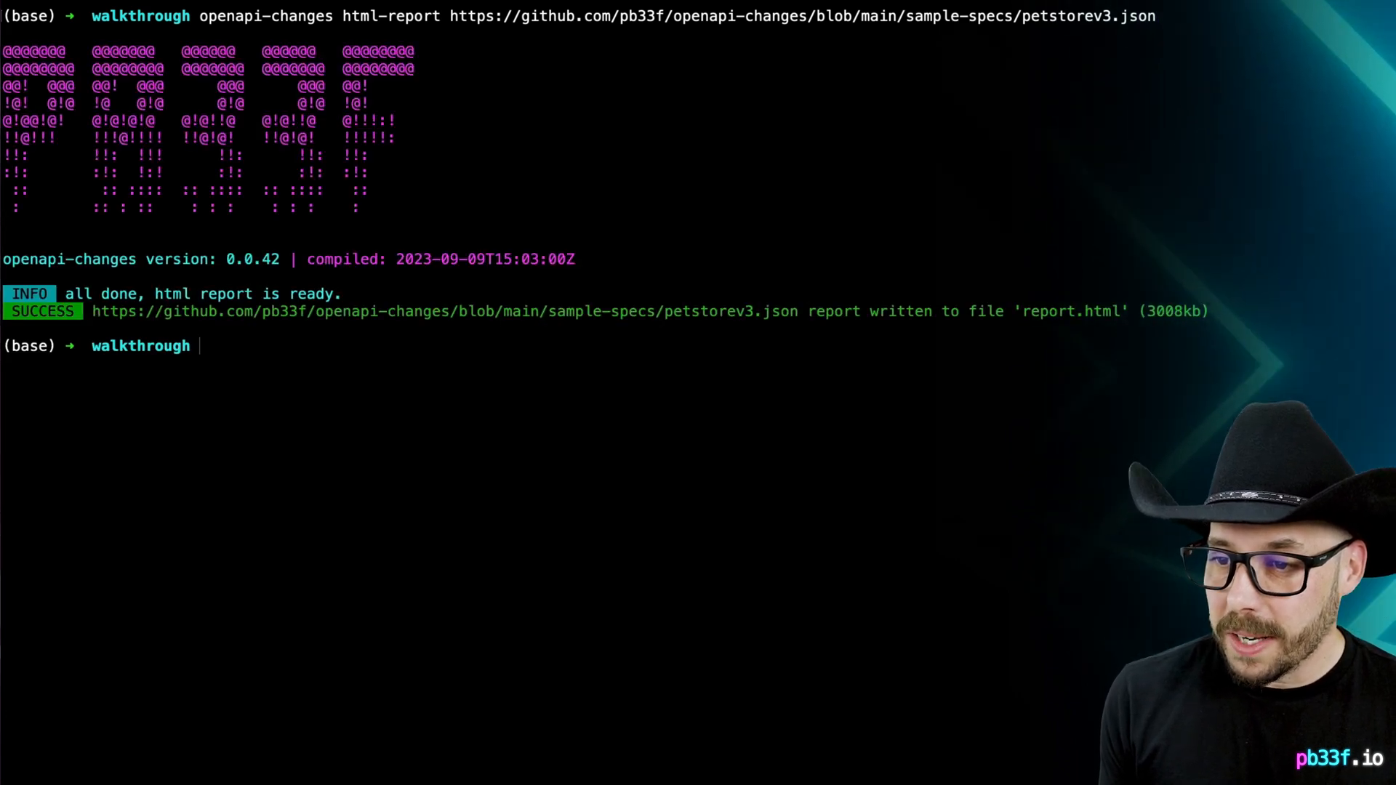
text(open report.)
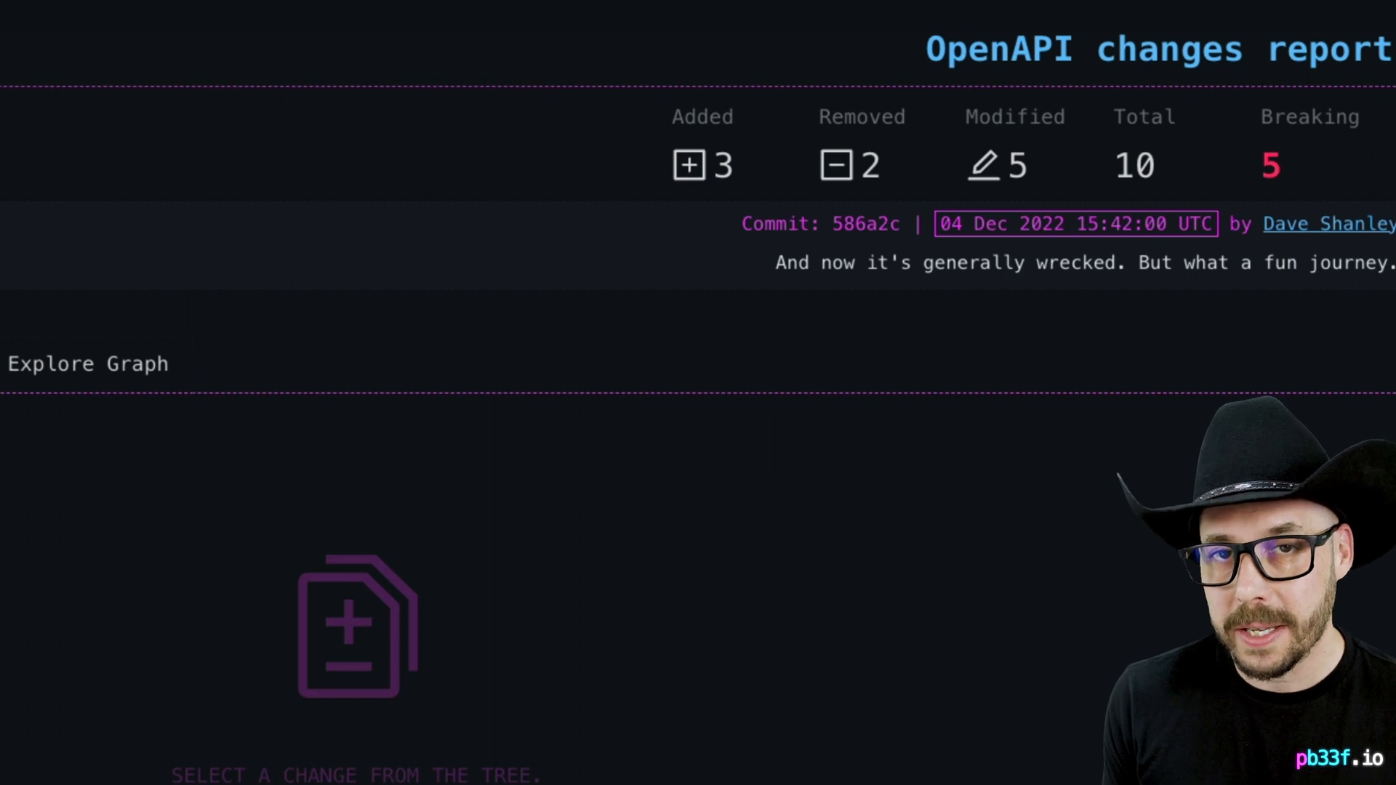
- View the 400 description and uploadImage PUT diffs in the tree, then show the Explore Graph view
click(211, 442)
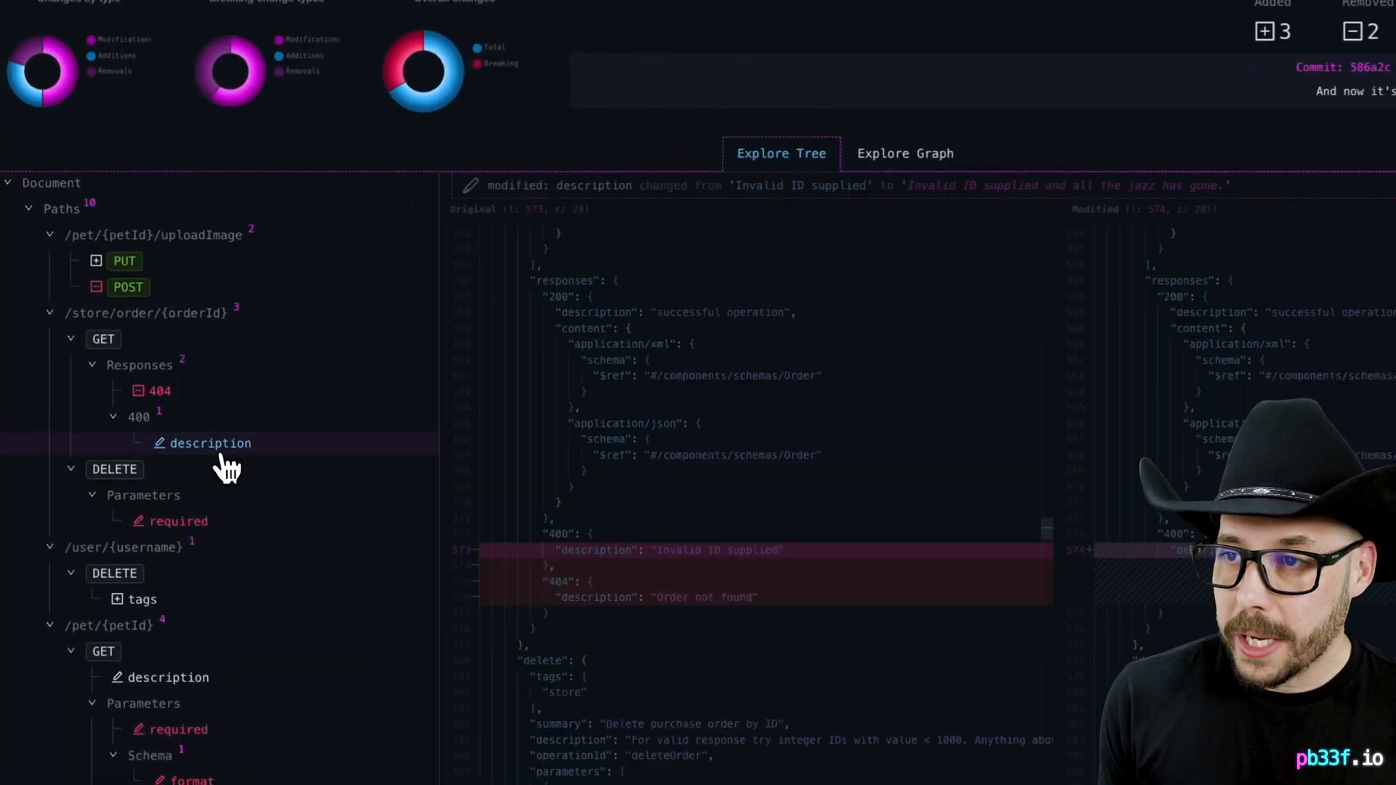
scroll(down, 3)
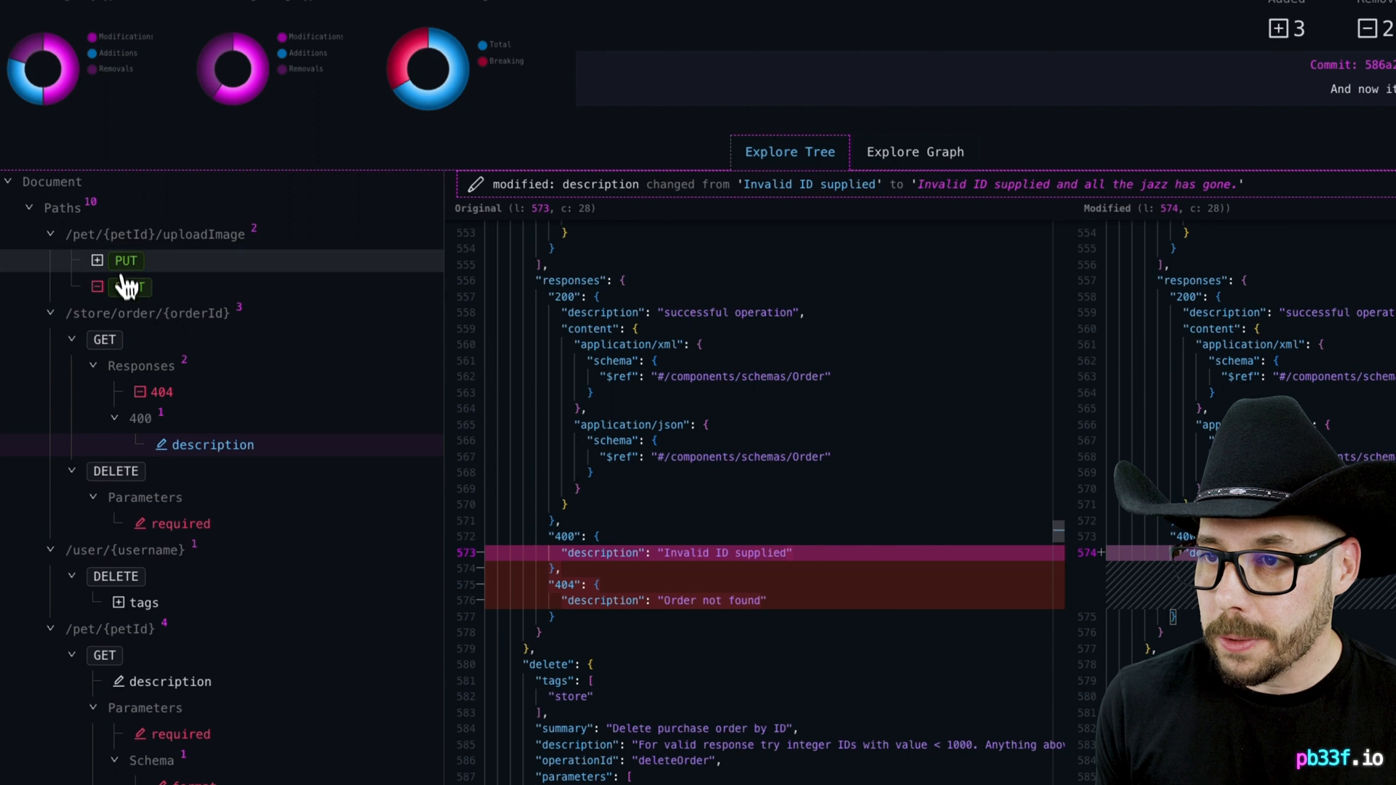
click(129, 287)
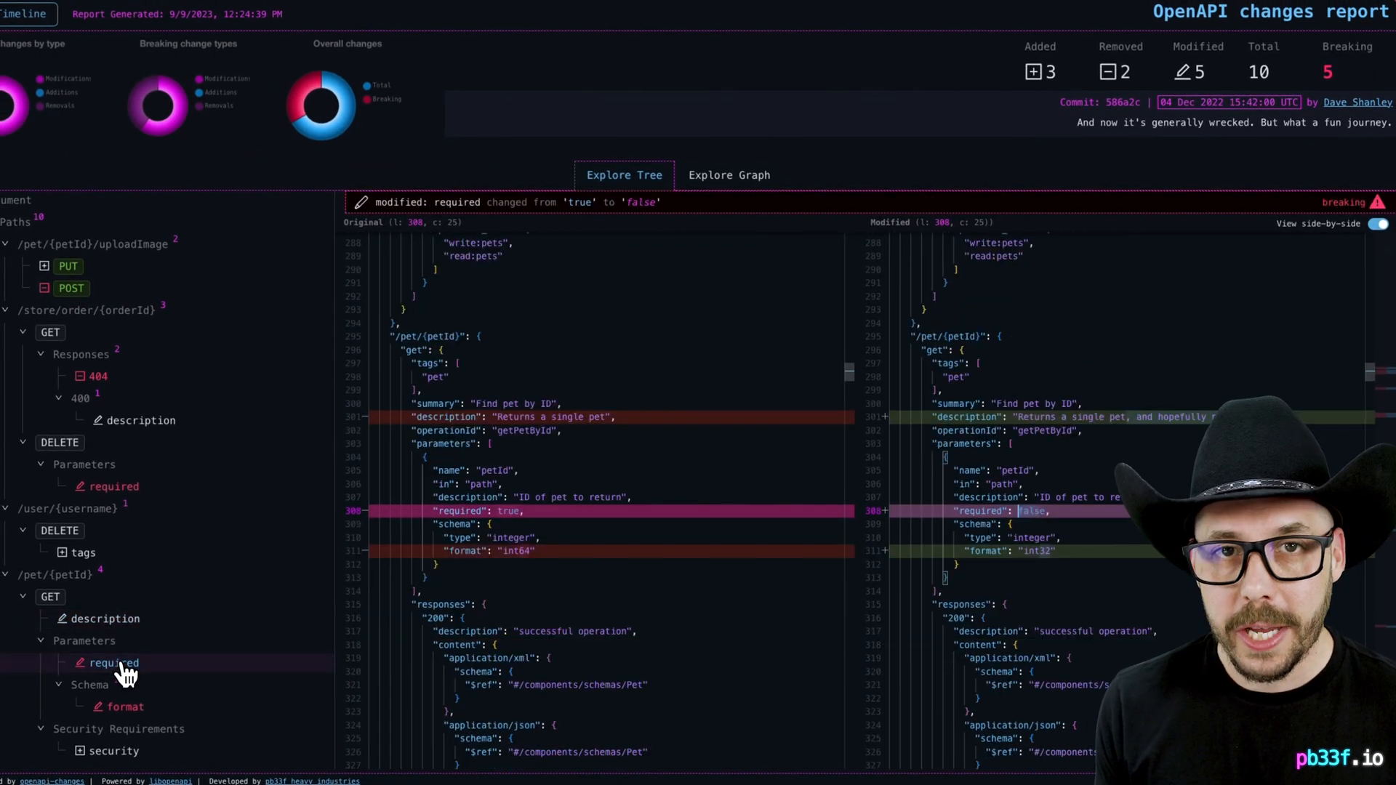
click(125, 707)
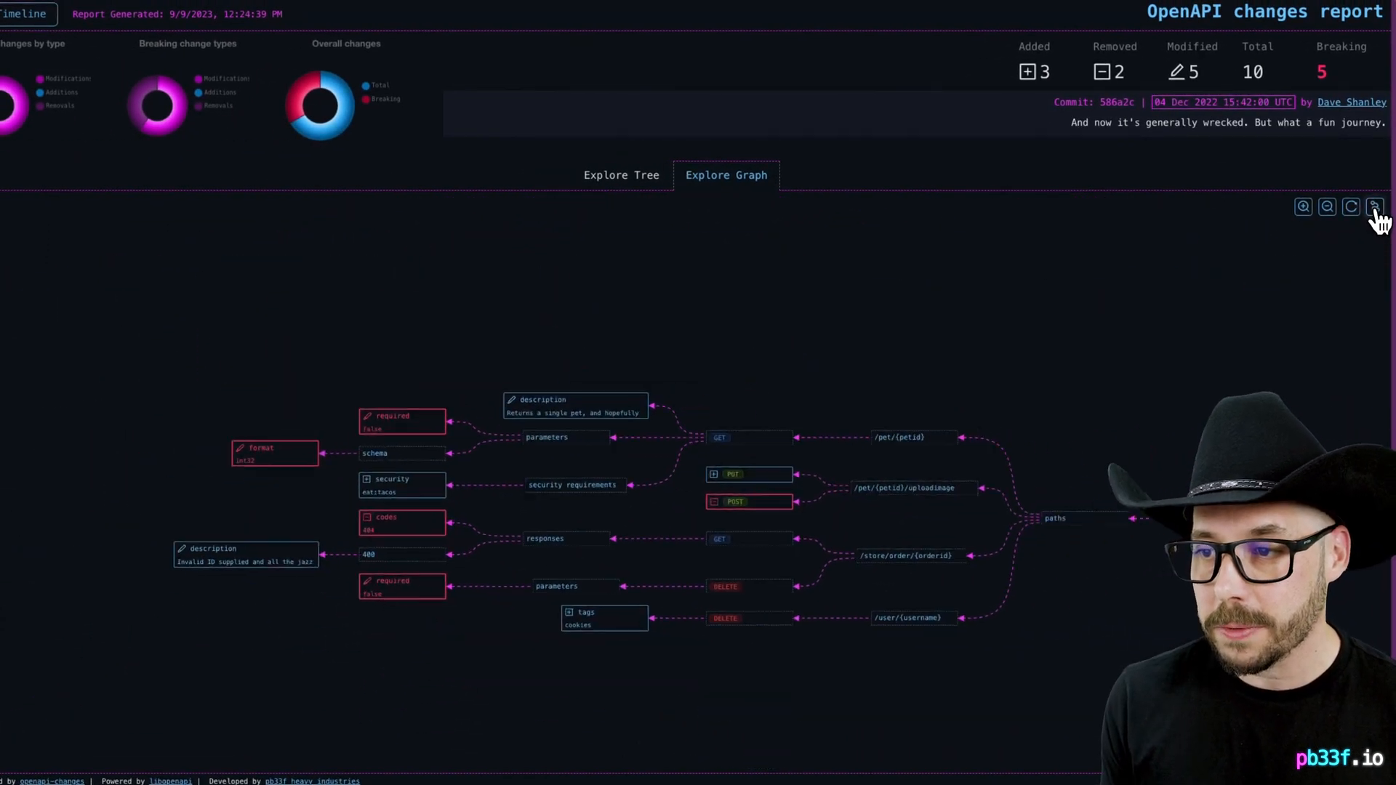
- Enlarge the graph and inspect the removed POST operation on uploadImage
click(1374, 207)
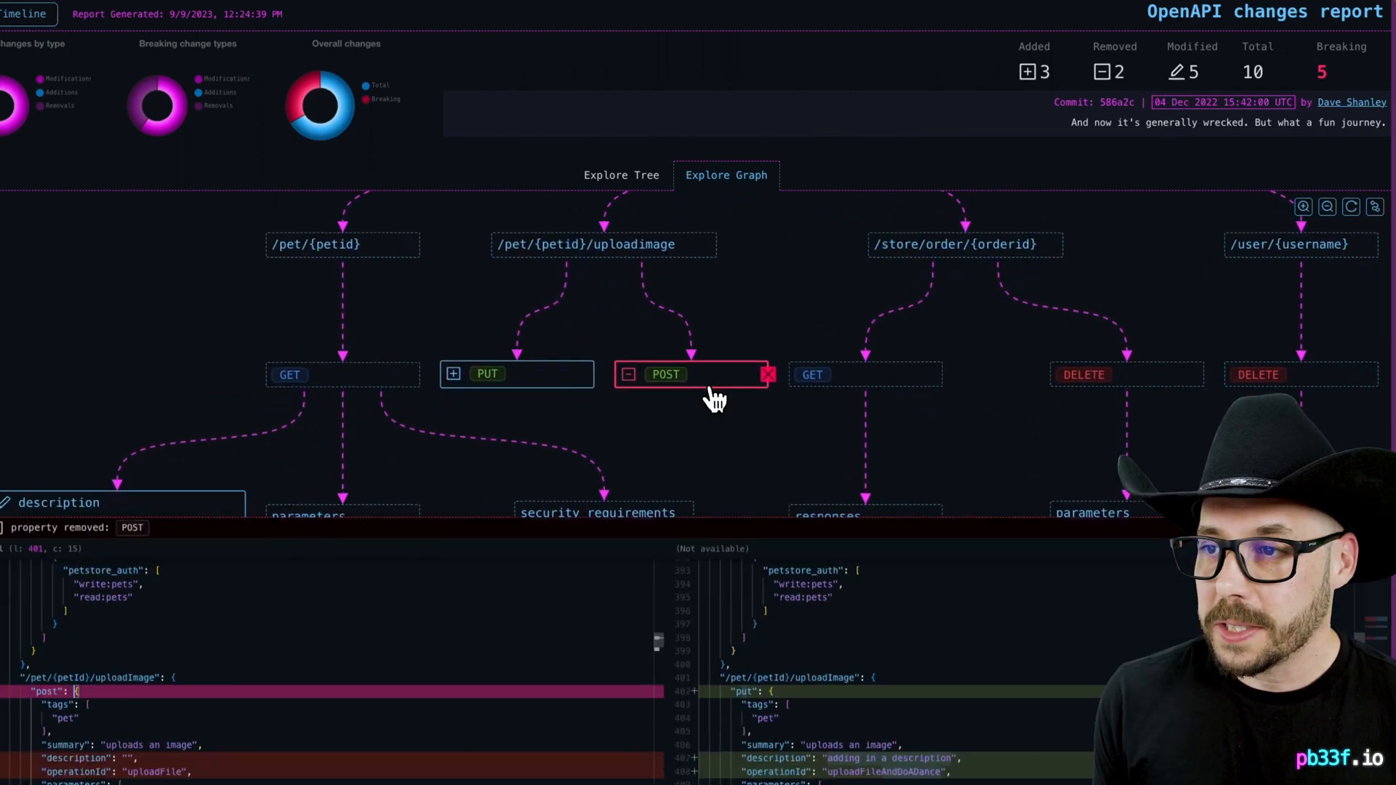
click(488, 374)
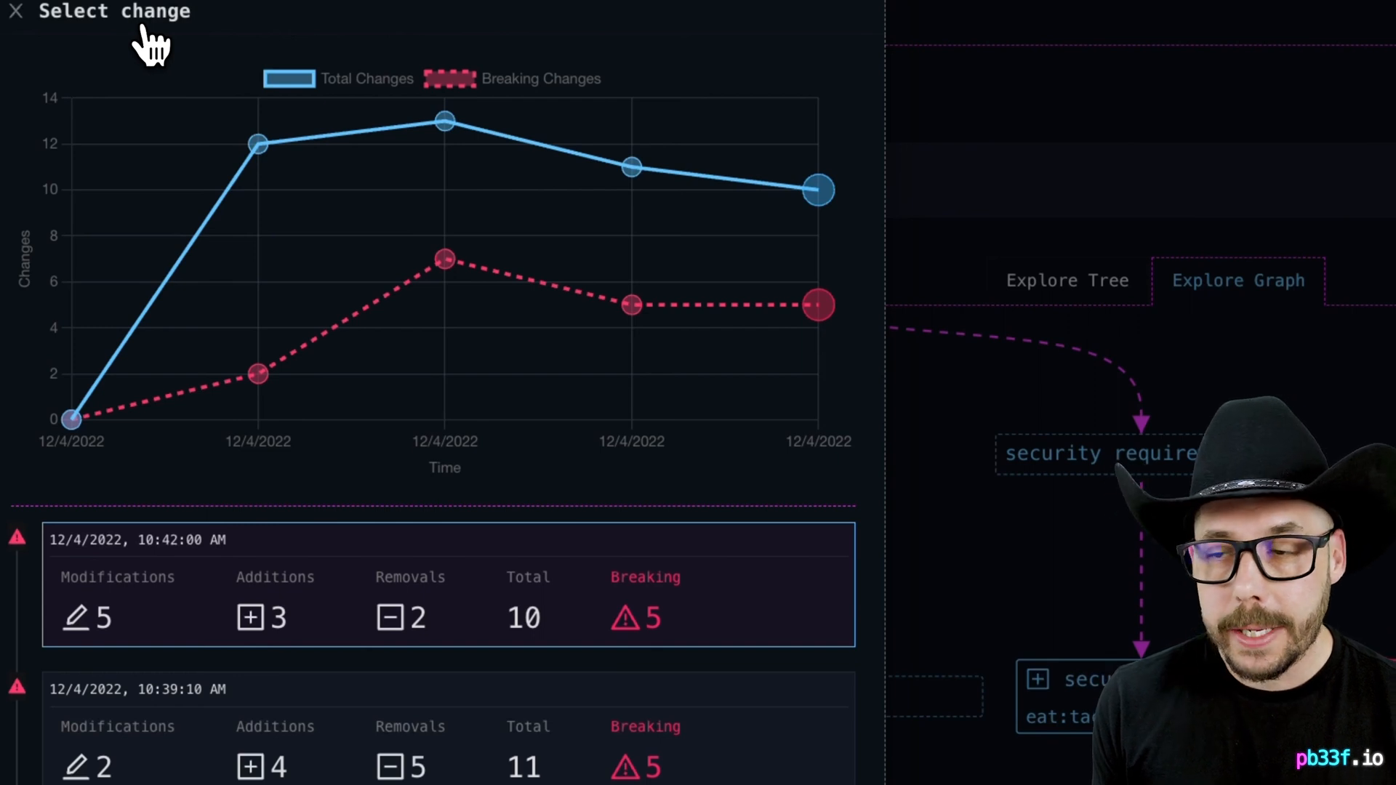
scroll(down, 3)
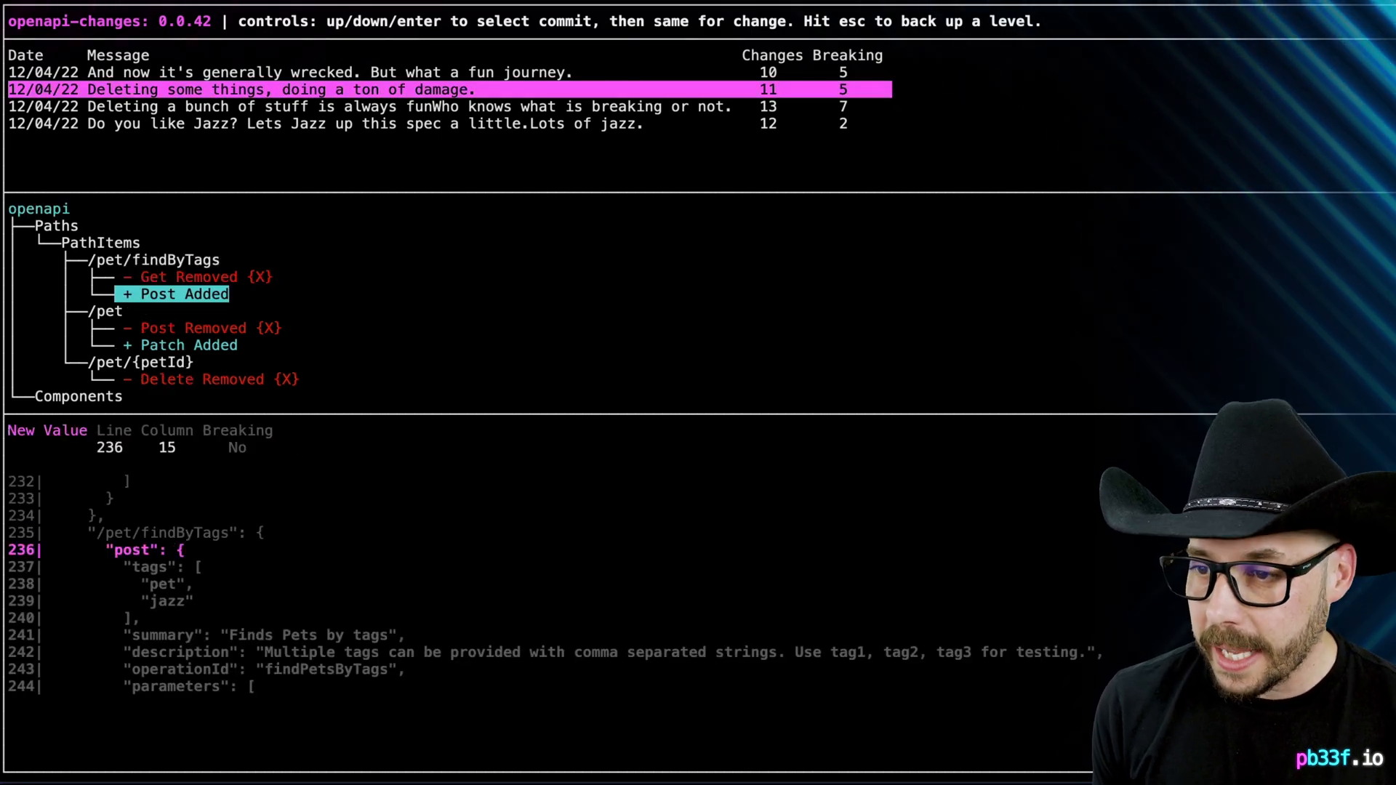
- Step through the commit's changes, showing the breaking removed GET on /pet/findByTags
key(down)
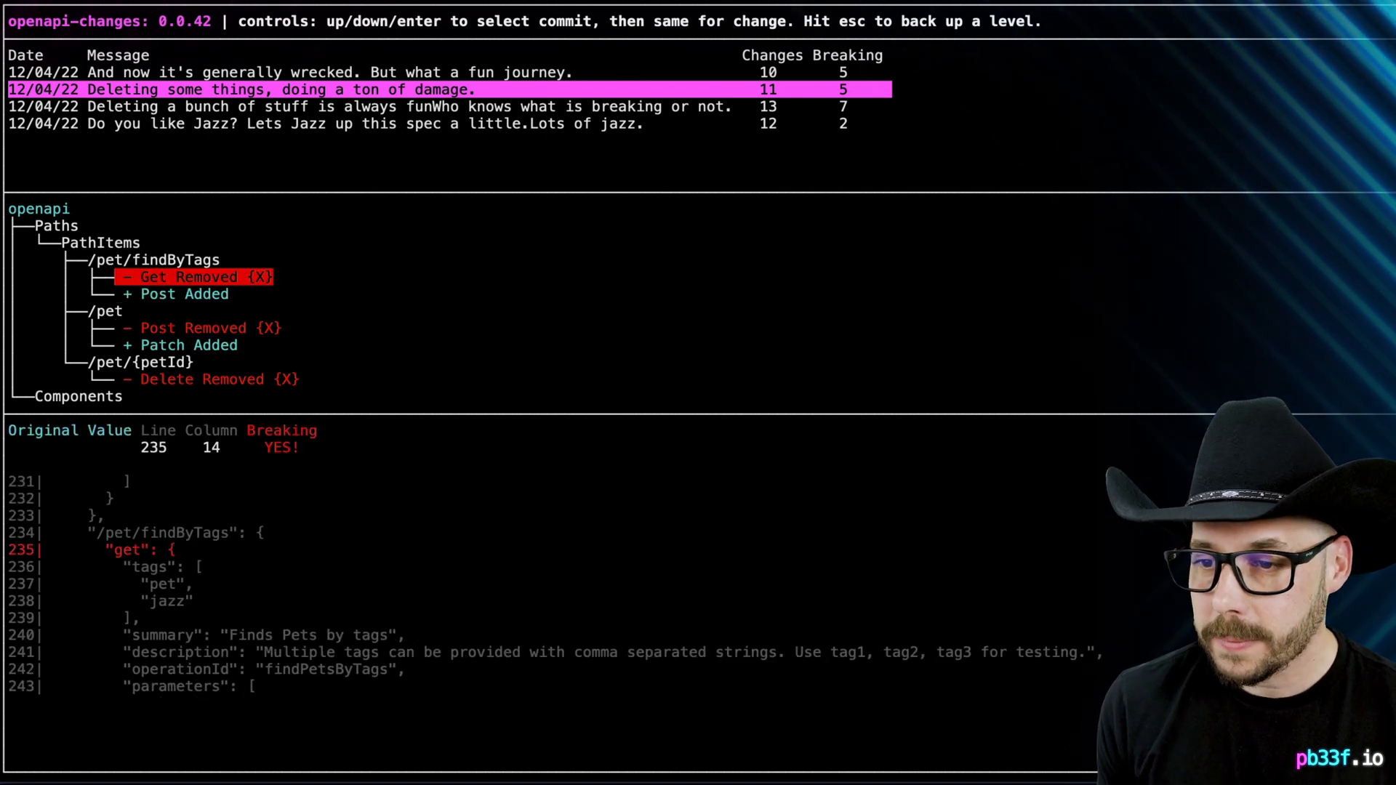
key(down)
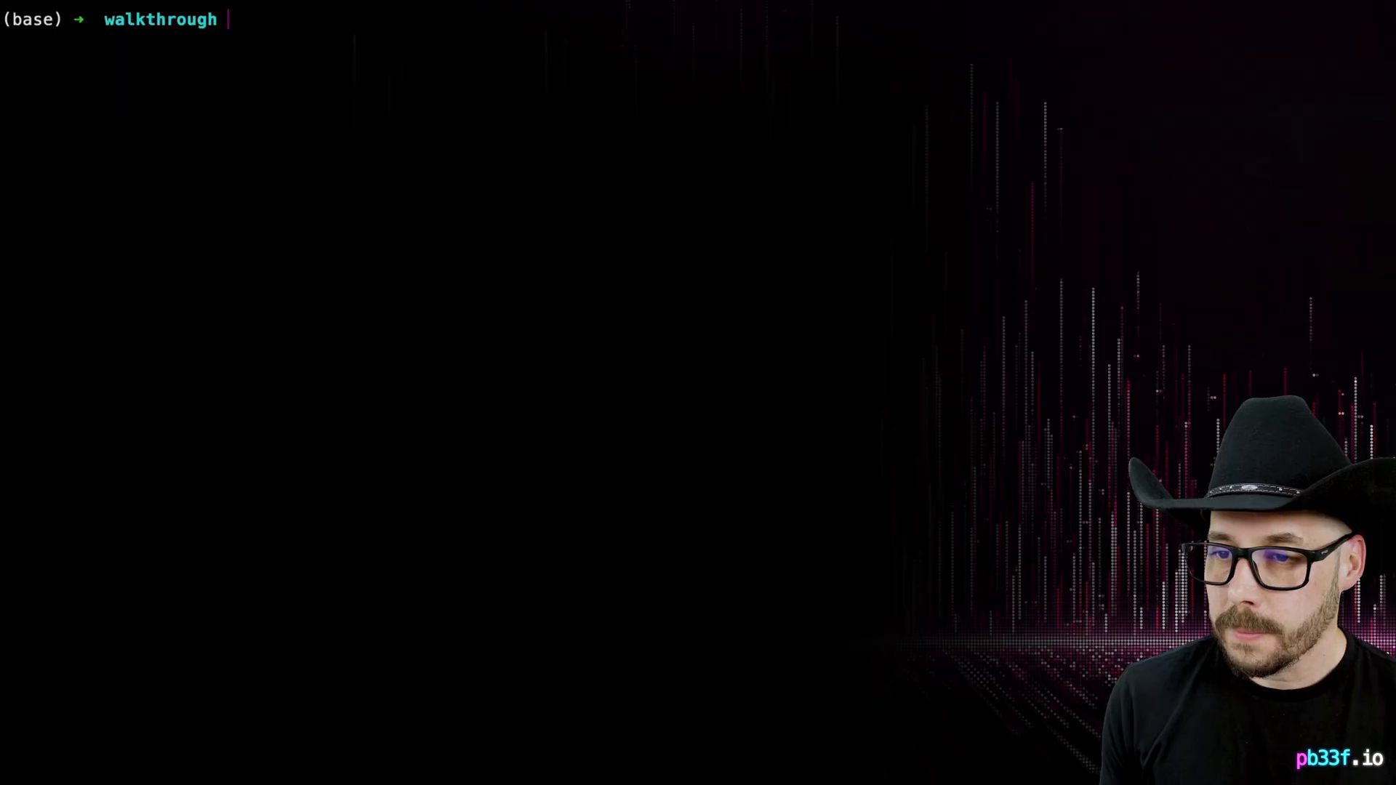
- Run `openapi-changes report` on original-openapi.json vs modified-openapi.json and review the JSON, including Order's shipDate removal
text(openapi-changes report)
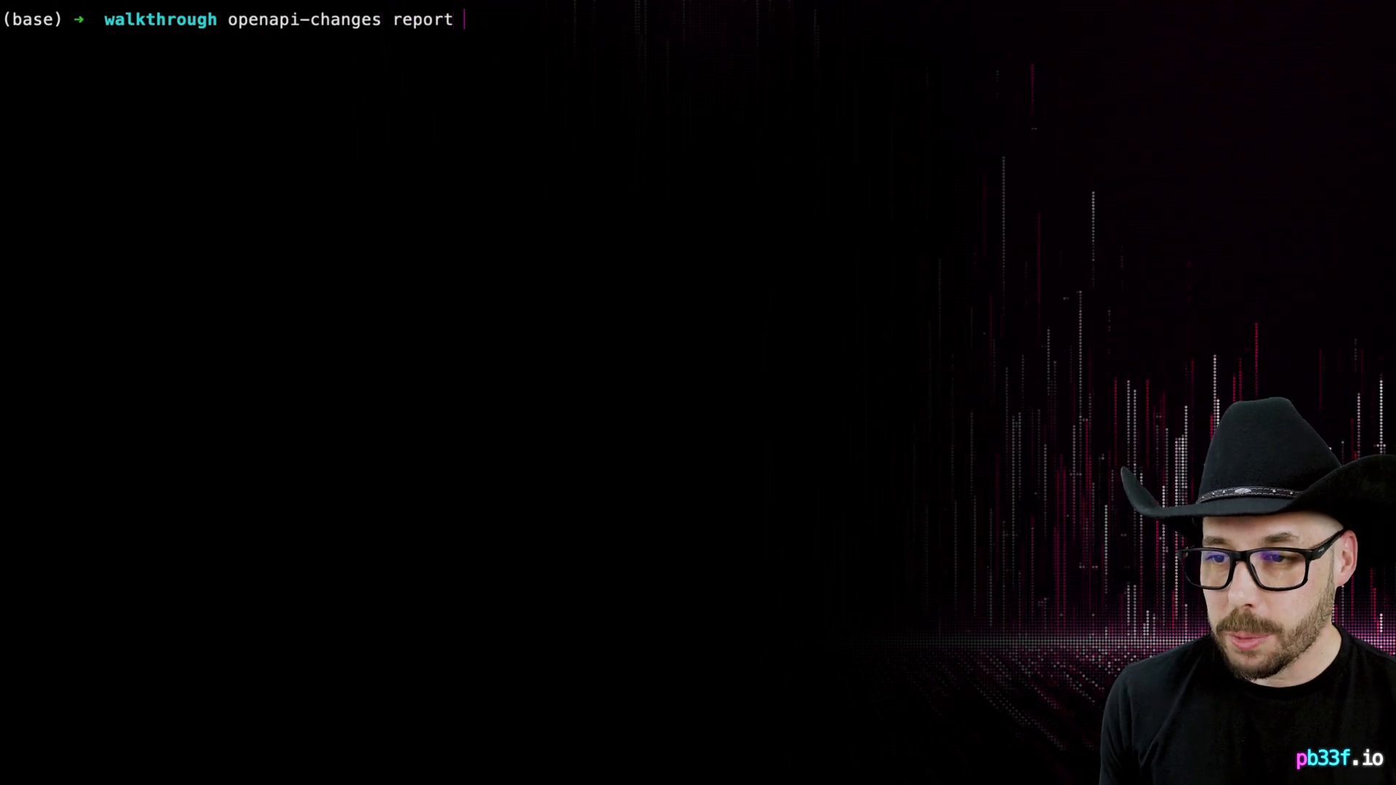
text(original-openapi.json modified-openapi.json)
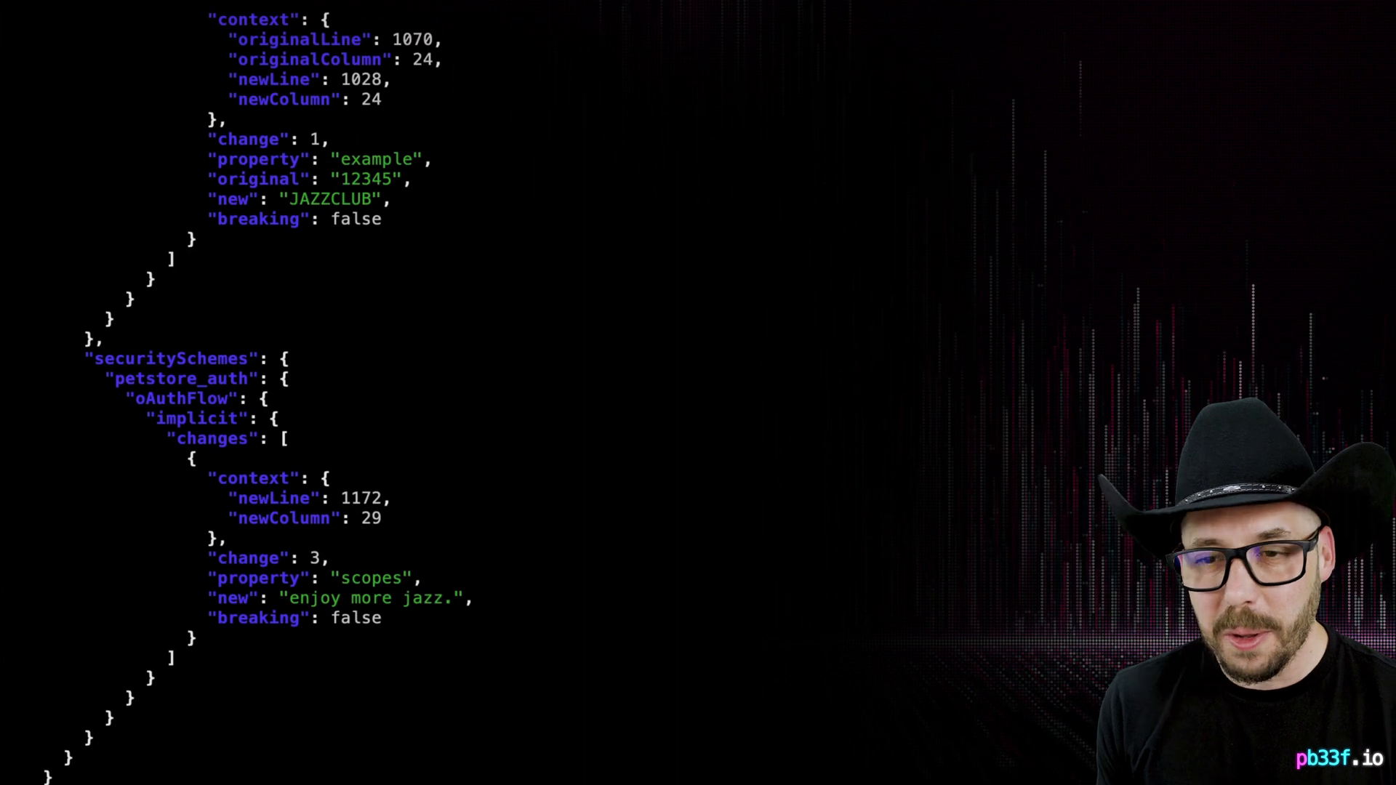
scroll(down, 3)
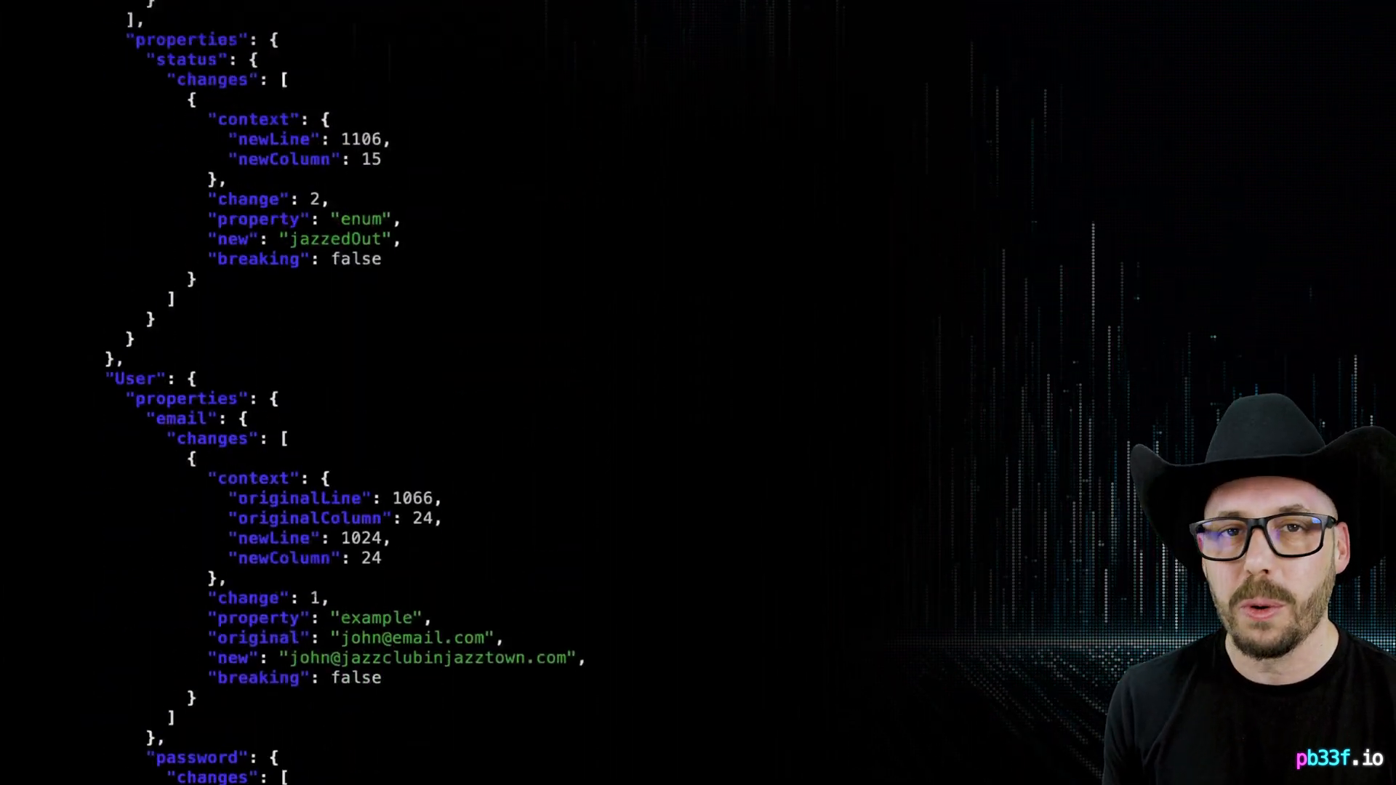
scroll(down, 3)
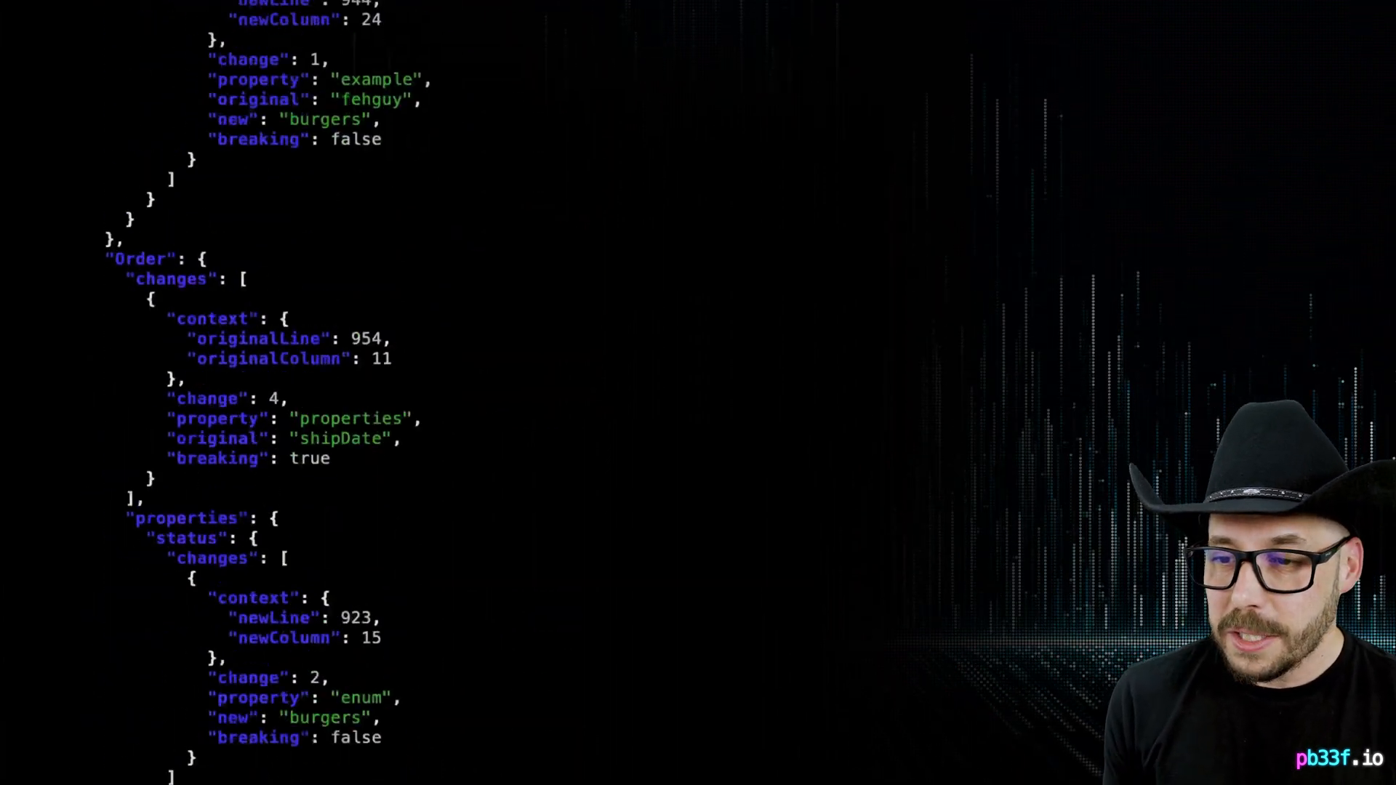